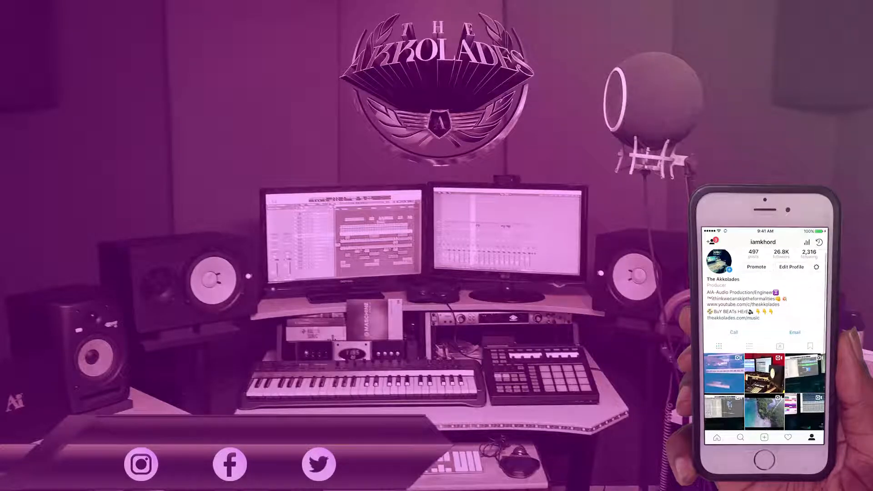
# Leave the desktop with FLStudio64_OSX.dmg for the Image-Line FL Studio 12.5 macOS beta thread.
pyautogui.scroll(3)
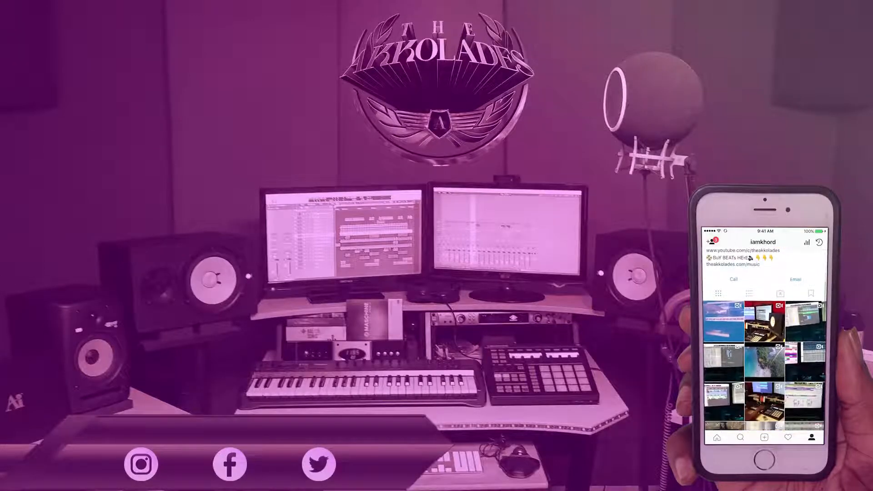
pyautogui.scroll(3)
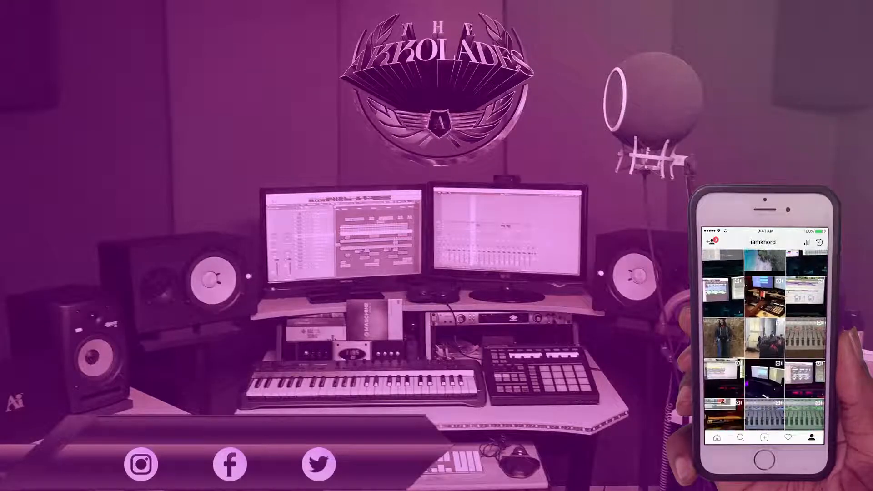
pyautogui.scroll(3)
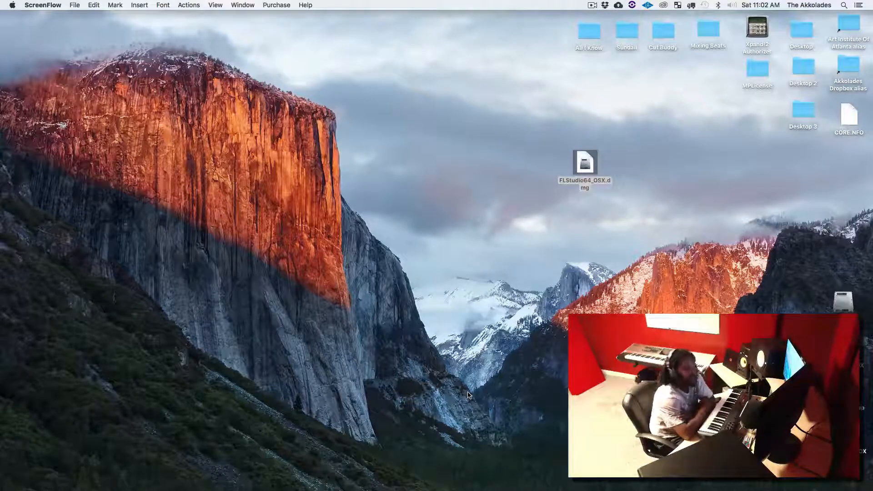
pyautogui.moveTo(742, 119)
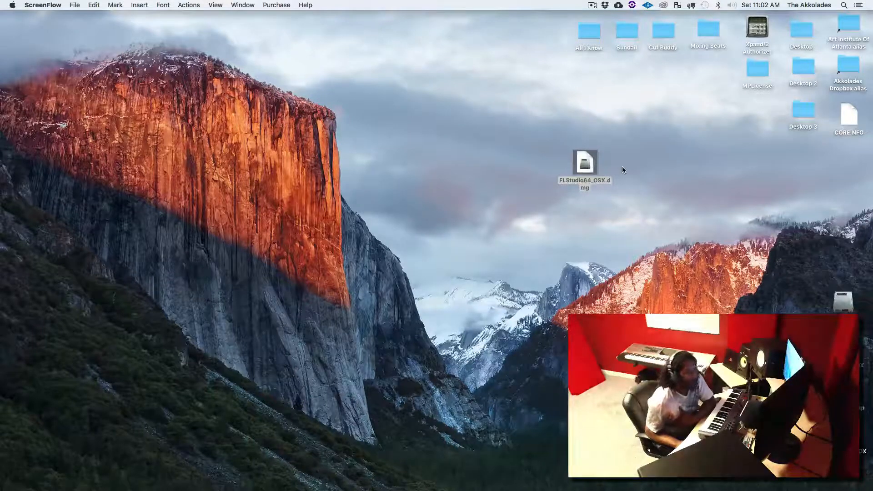
pyautogui.click(585, 163)
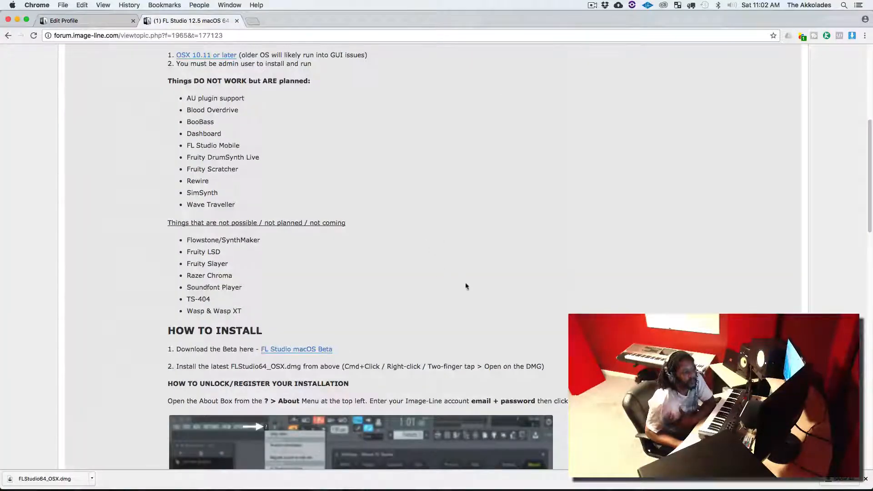
pyautogui.scroll(3)
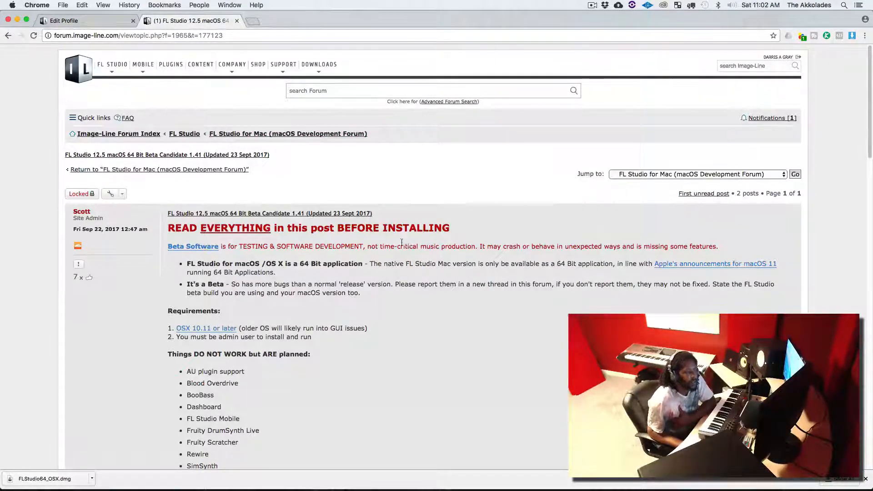
pyautogui.moveTo(233, 64)
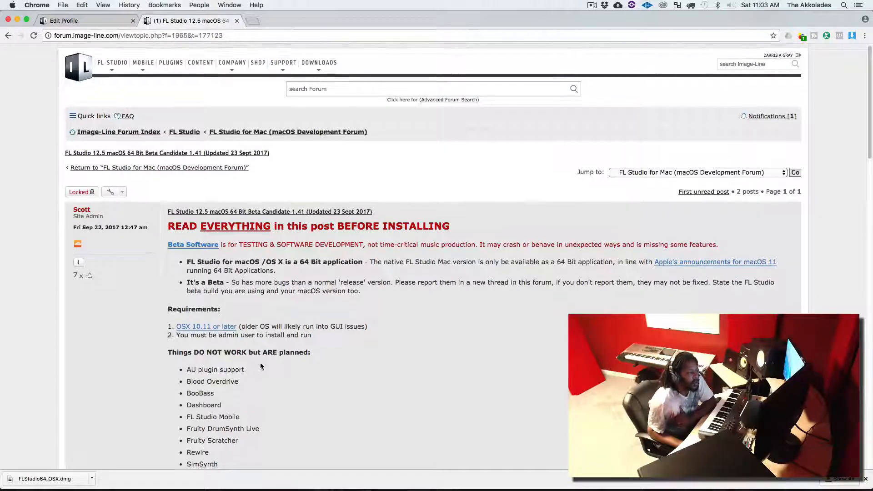
pyautogui.scroll(-3)
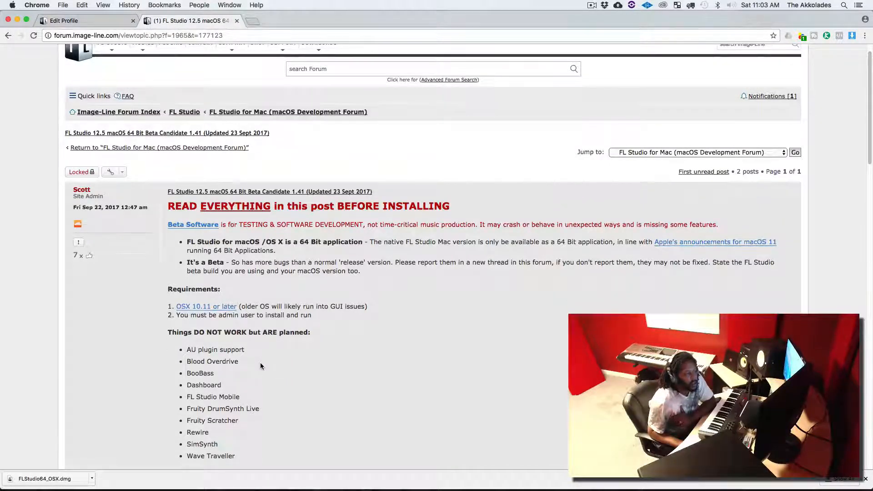
pyautogui.scroll(-3)
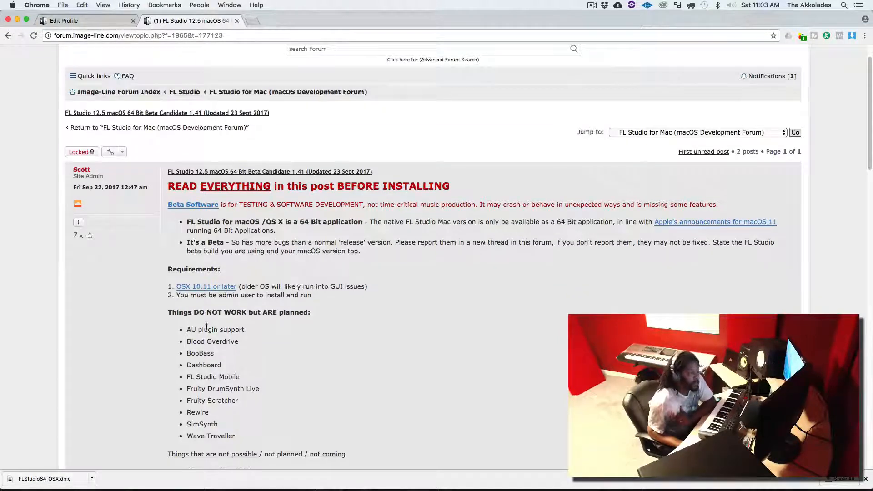
pyautogui.moveTo(226, 371)
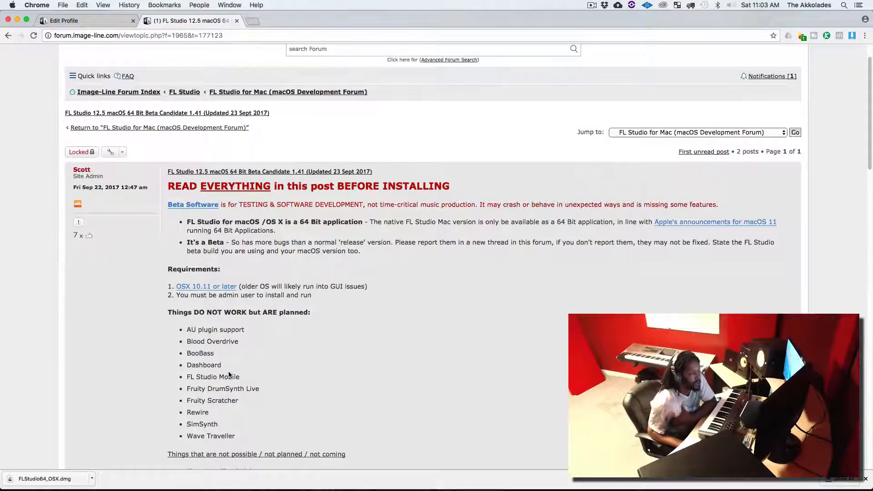
pyautogui.scroll(-3)
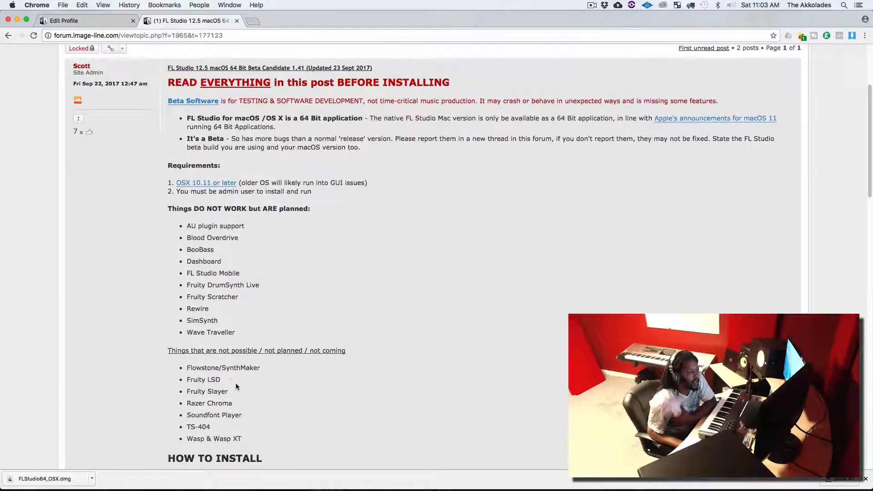
pyautogui.moveTo(255, 384)
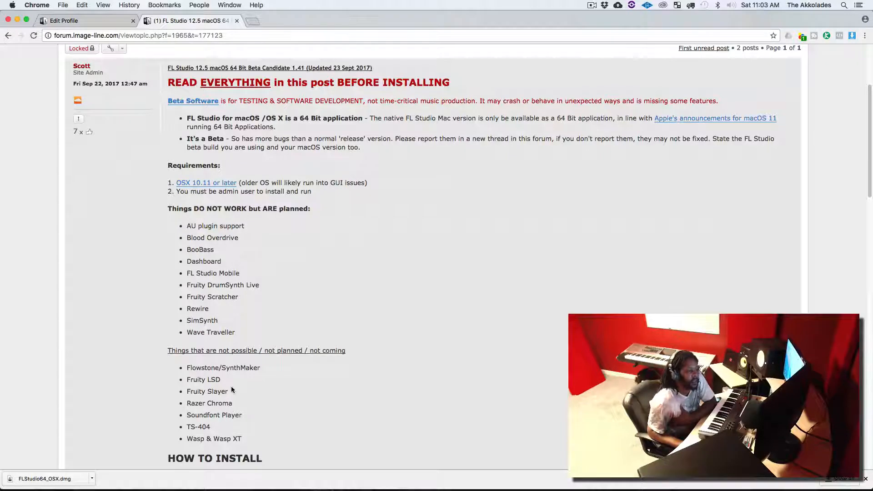
pyautogui.moveTo(259, 429)
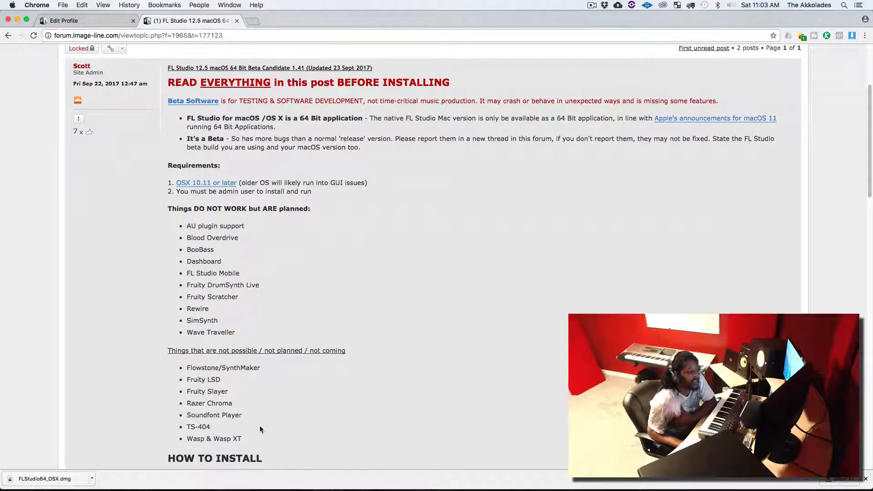
pyautogui.moveTo(240, 426)
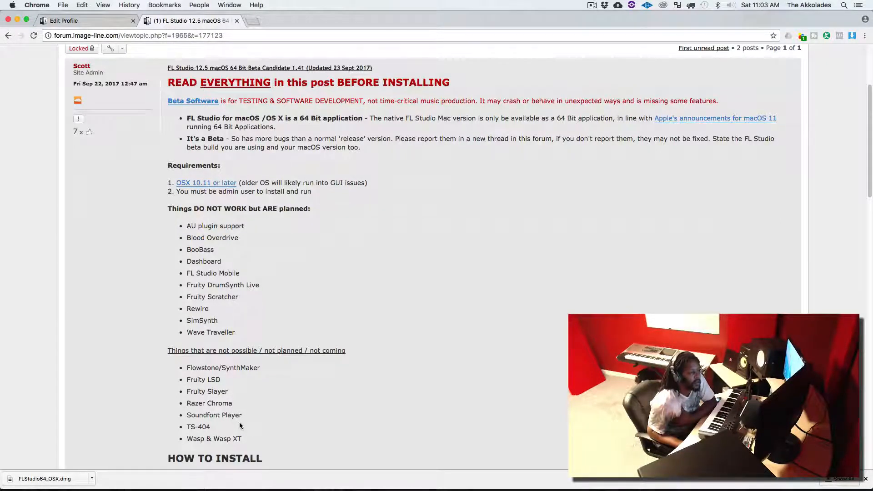
pyautogui.moveTo(235, 230)
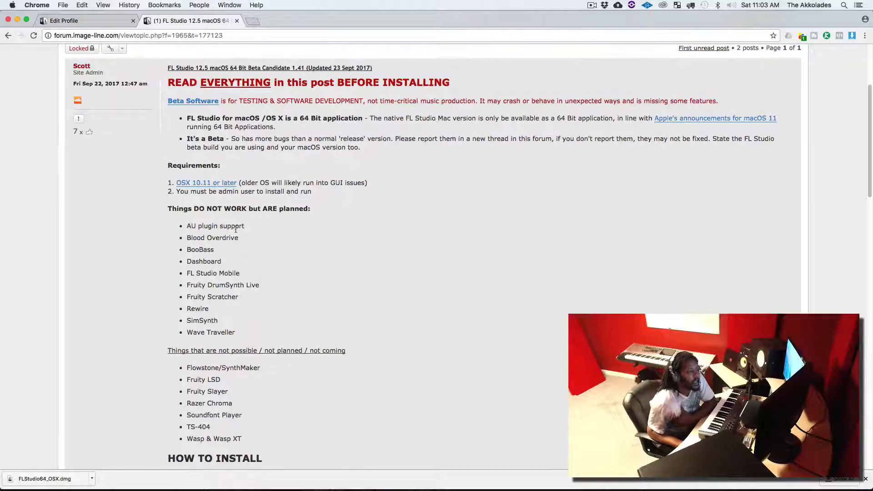
pyautogui.moveTo(268, 237)
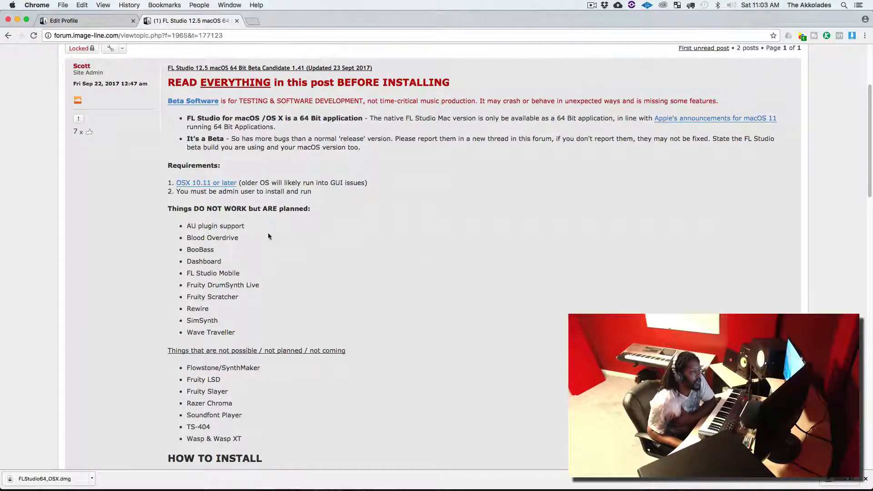
pyautogui.moveTo(219, 235)
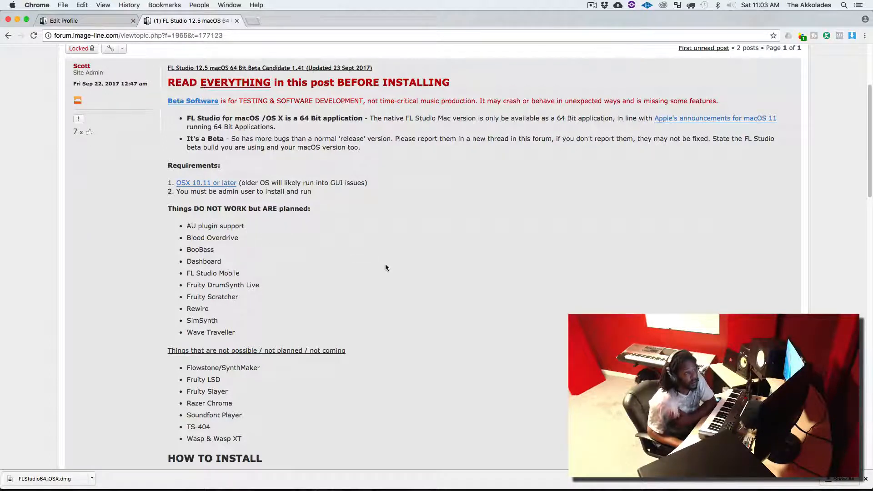
pyautogui.scroll(3)
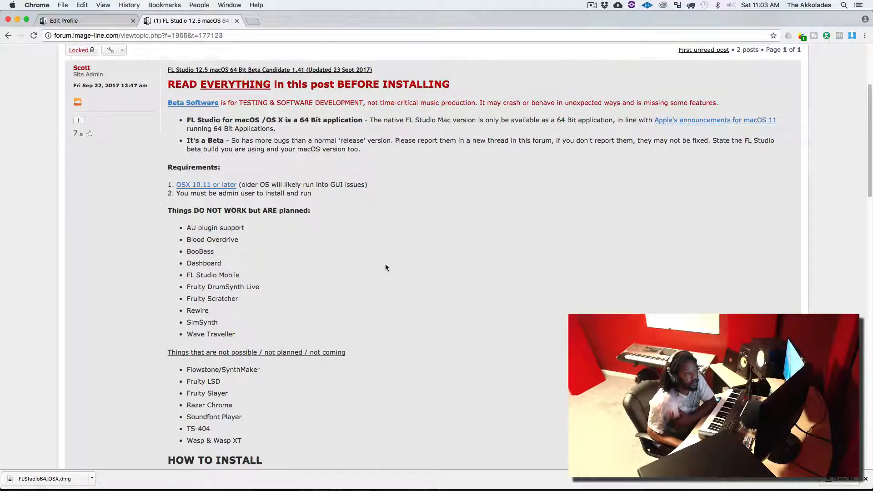
pyautogui.scroll(3)
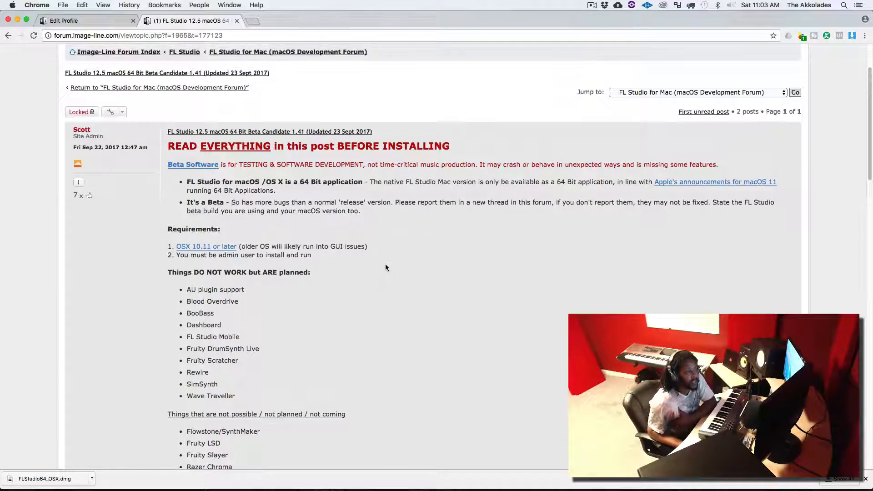
pyautogui.moveTo(344, 276)
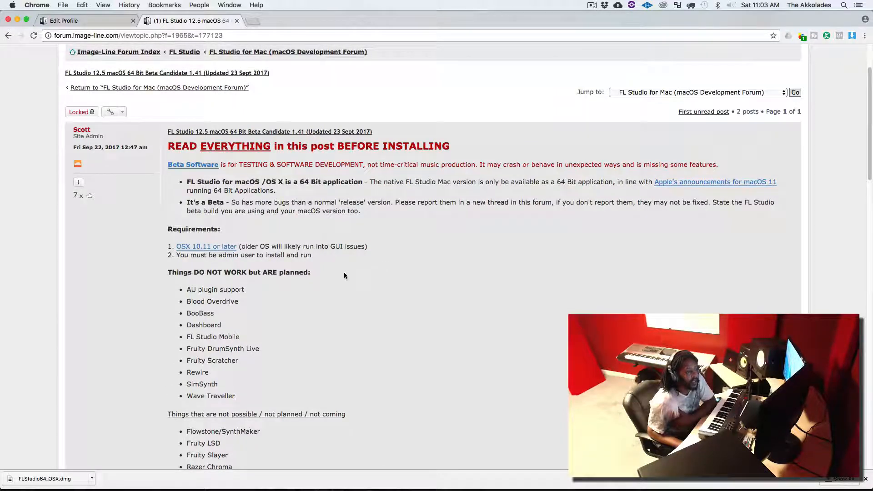
pyautogui.moveTo(351, 278)
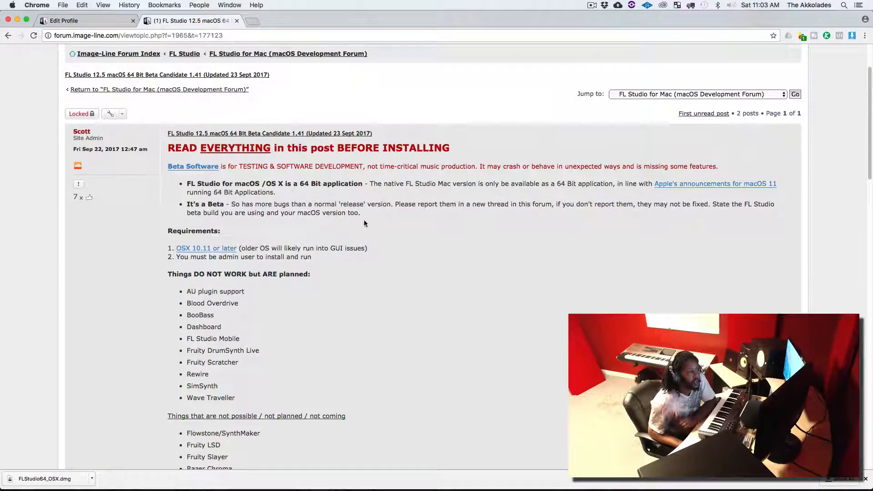
pyautogui.scroll(3)
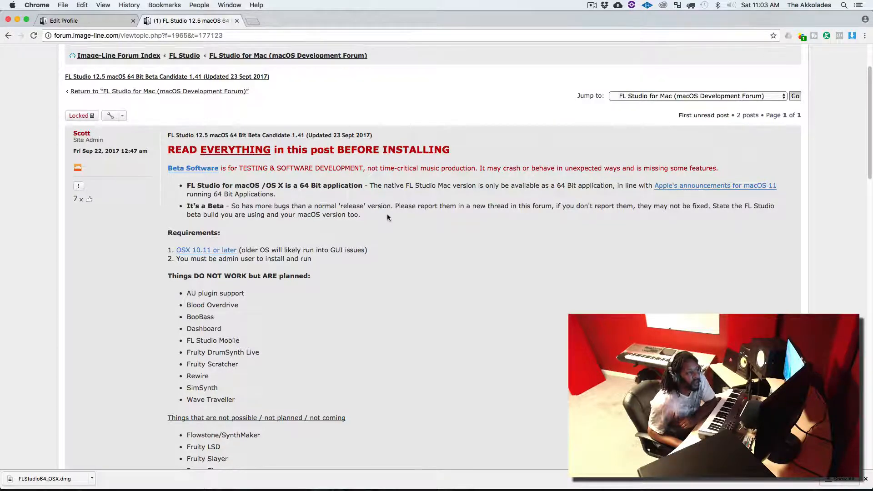
# Scroll the forum post down through the FLRegkey.Reg unlock instructions.
pyautogui.scroll(-3)
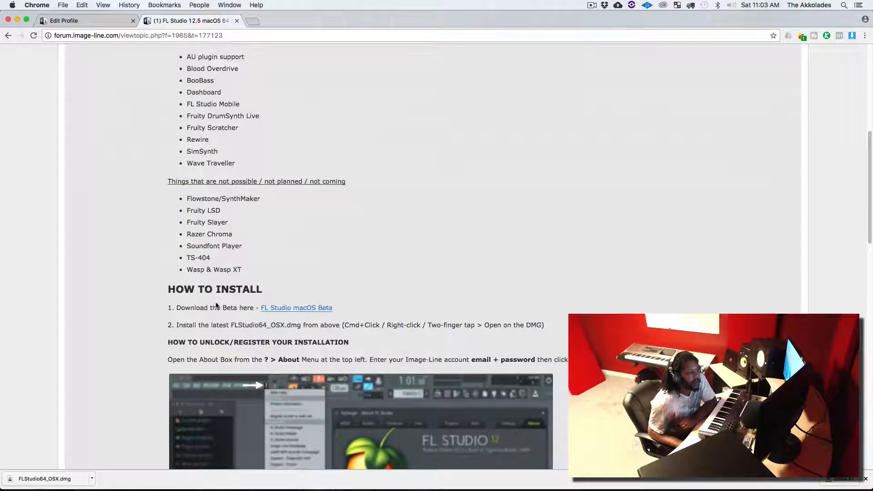
pyautogui.moveTo(295, 307)
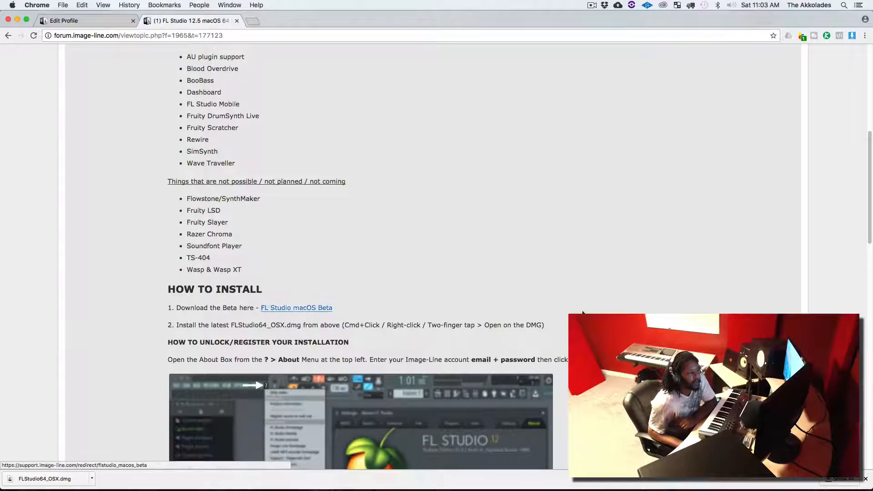
pyautogui.scroll(-3)
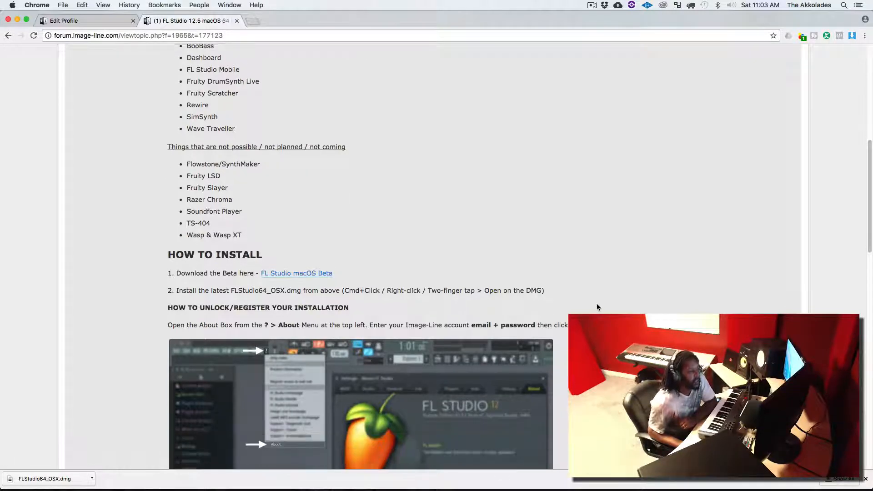
pyautogui.scroll(-3)
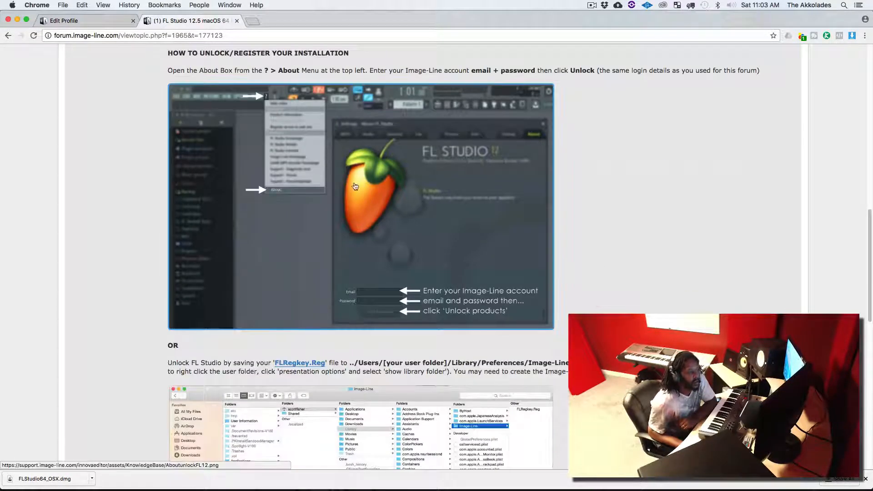
pyautogui.moveTo(481, 280)
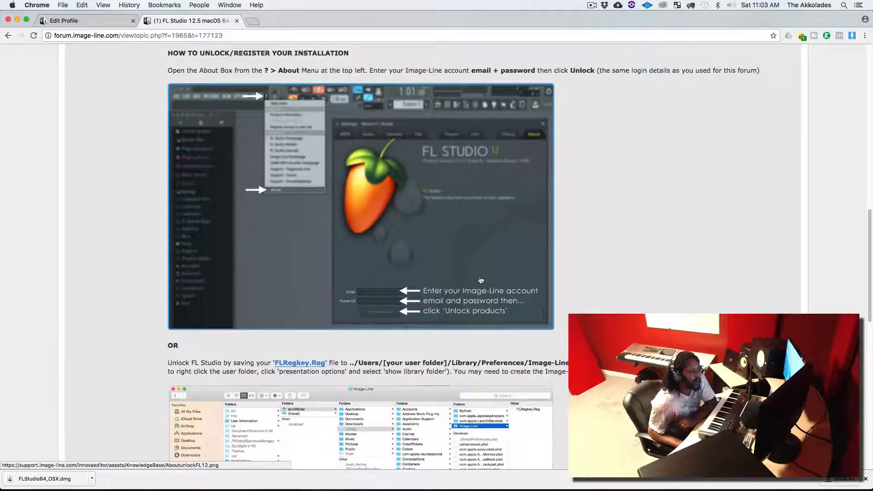
pyautogui.moveTo(400, 308)
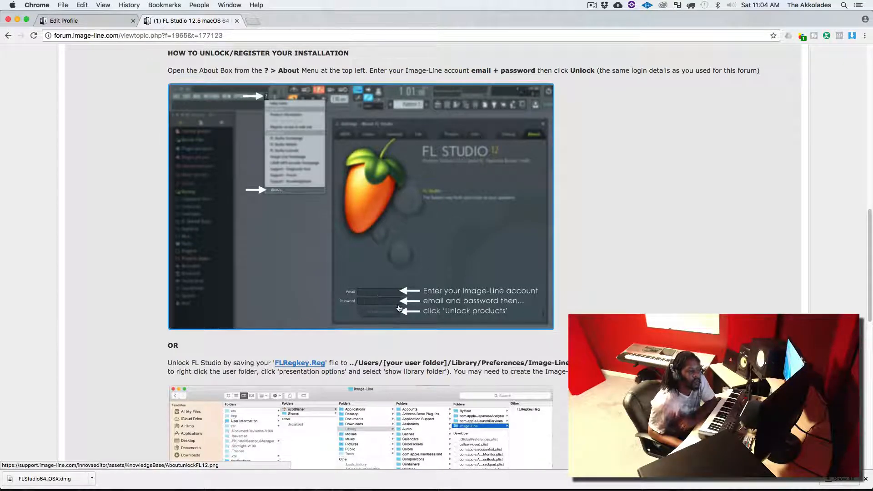
pyautogui.moveTo(396, 307)
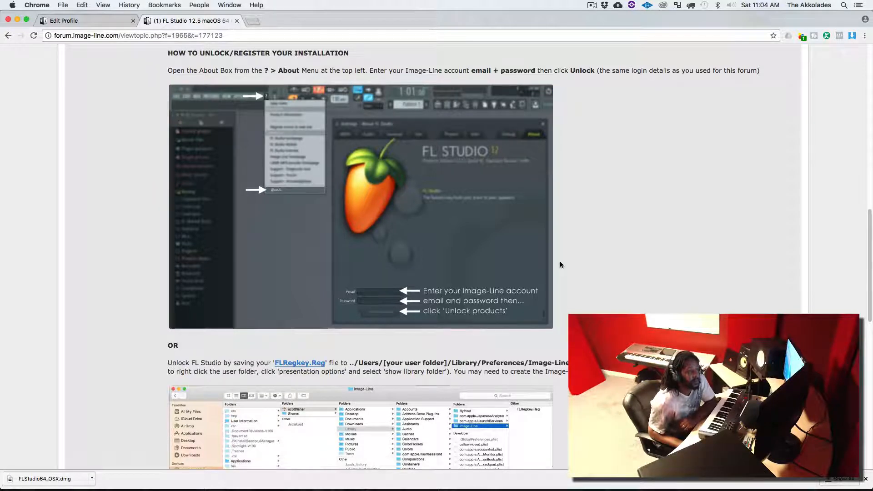
pyautogui.scroll(-3)
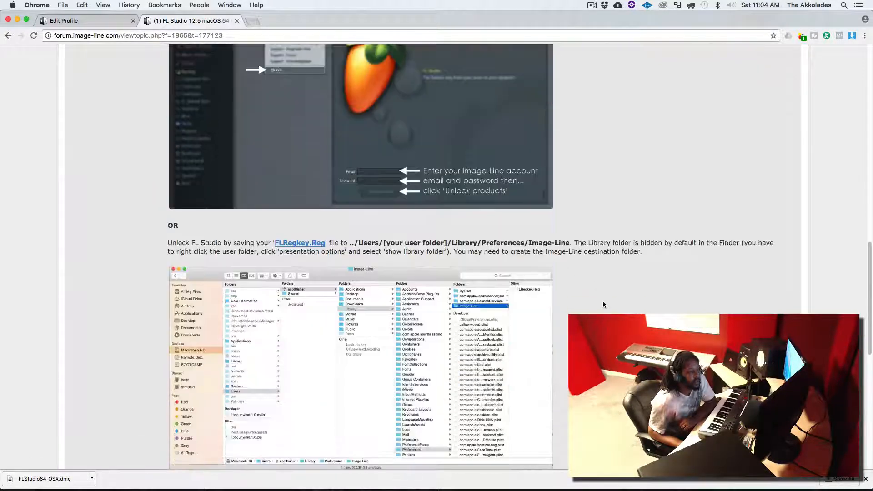
pyautogui.scroll(-3)
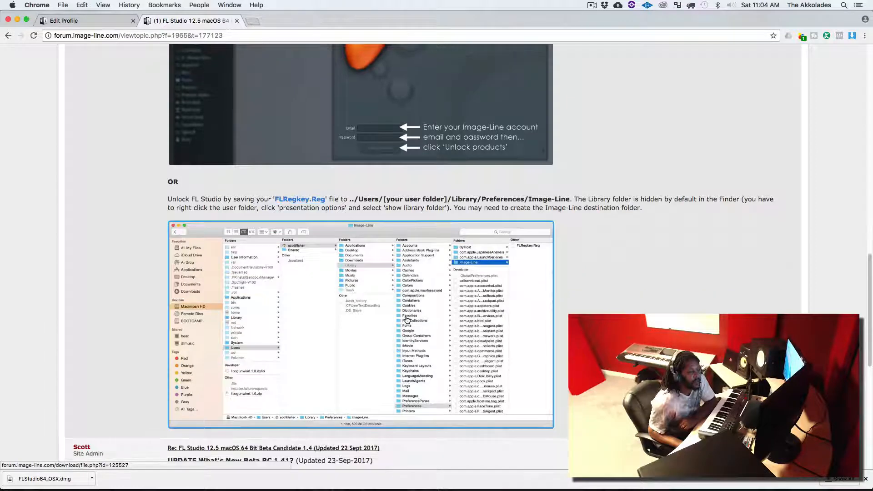
pyautogui.scroll(-3)
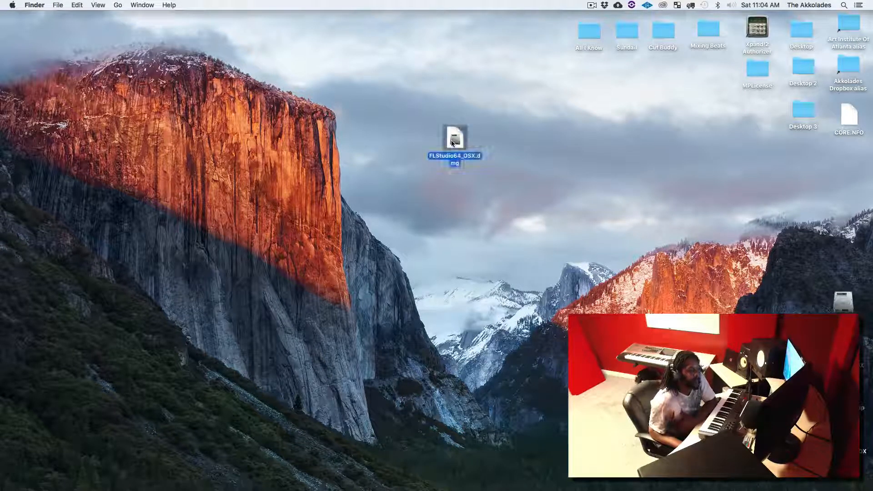
# Mount FLStudio64_OSX.dmg and launch FL Studio 64.pkg past the unidentified-developer alert.
pyautogui.doubleClick(454, 138)
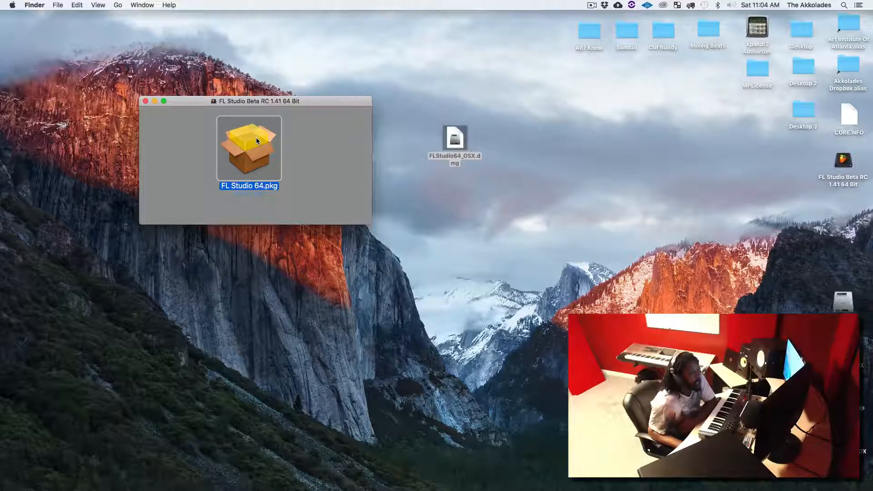
pyautogui.doubleClick(248, 147)
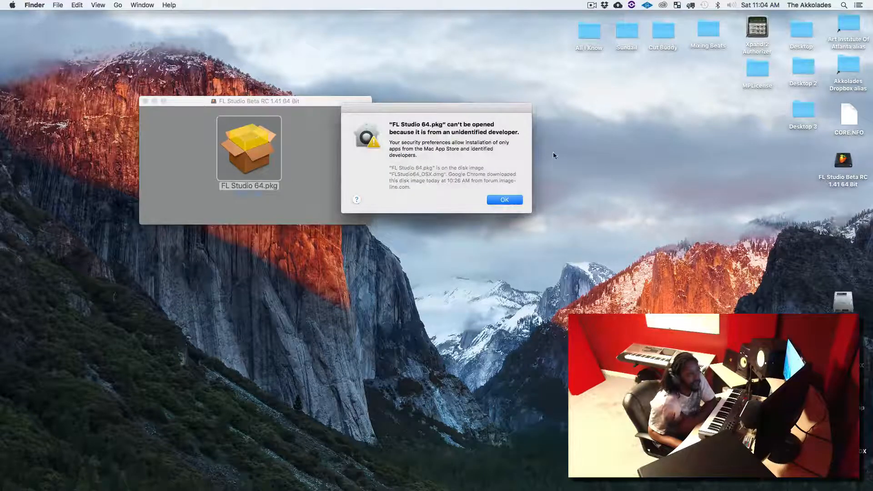
pyautogui.moveTo(481, 183)
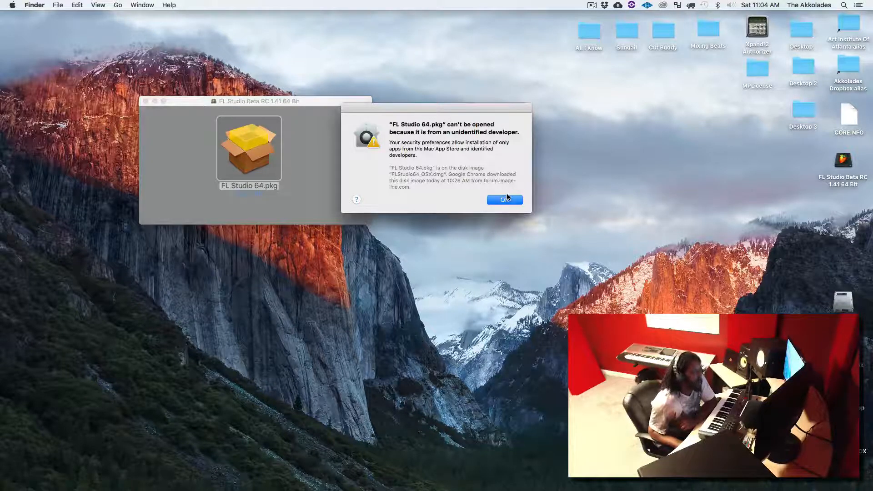
pyautogui.click(503, 199)
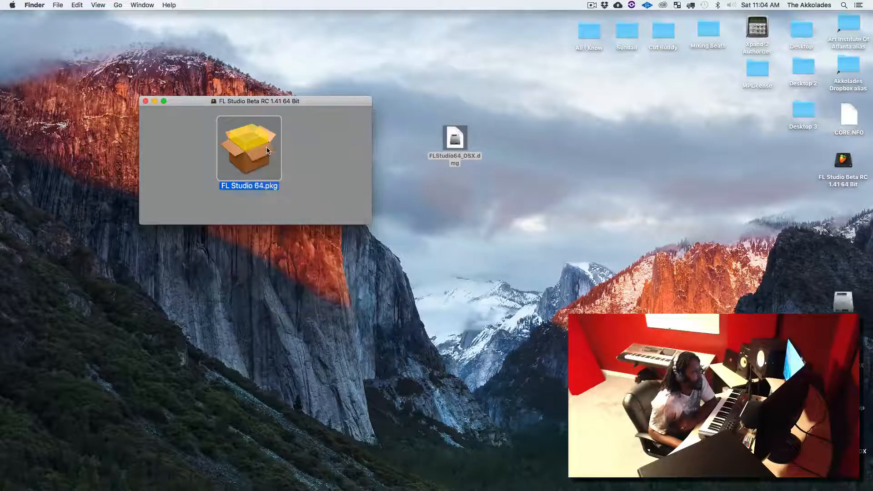
pyautogui.click(454, 139)
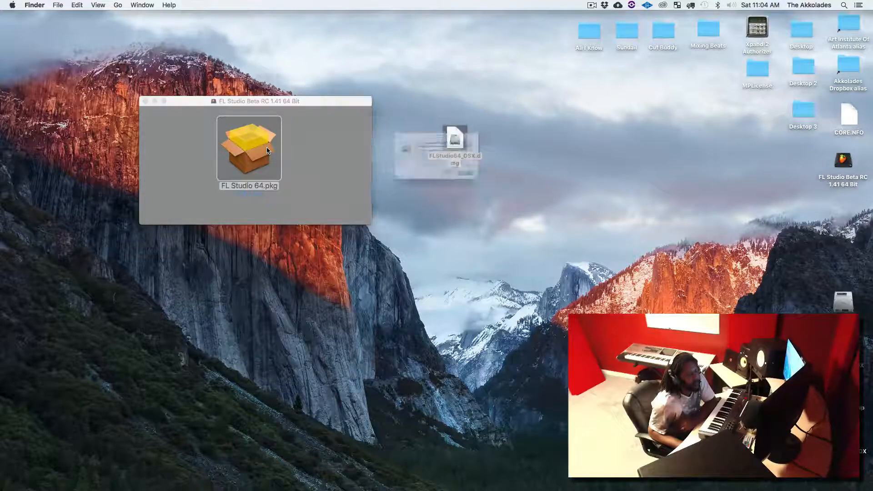
pyautogui.doubleClick(249, 145)
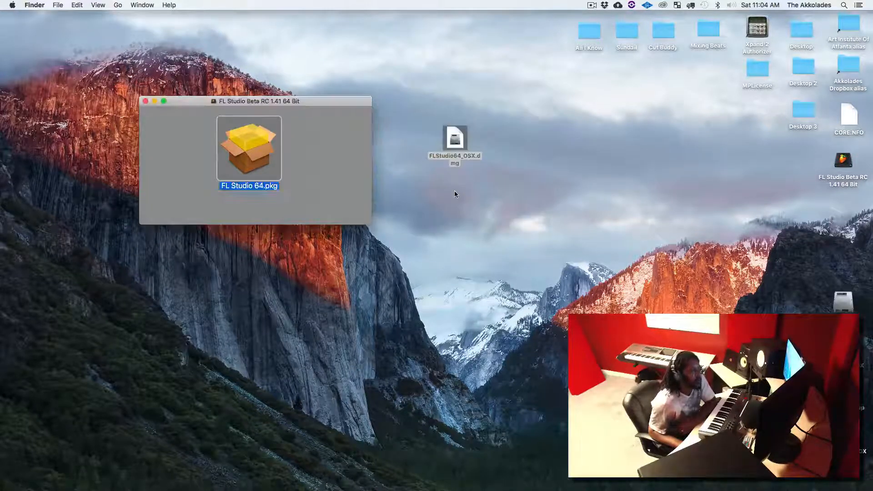
pyautogui.doubleClick(249, 148)
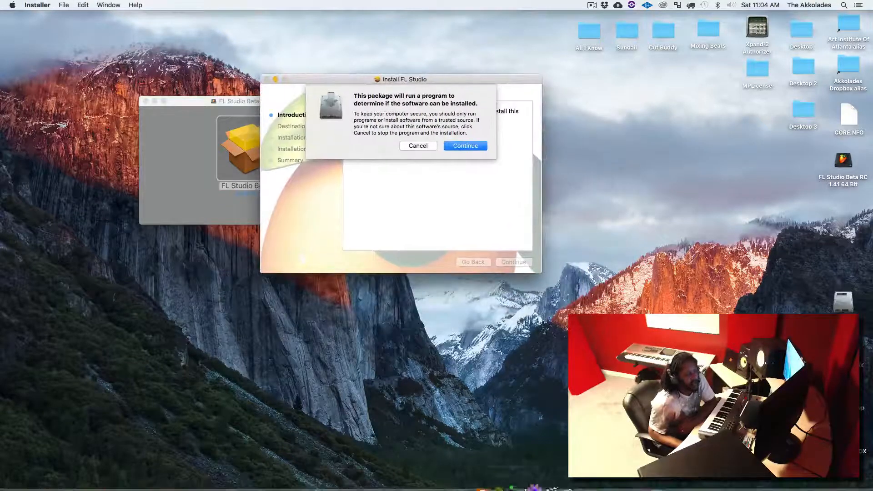
pyautogui.moveTo(463, 462)
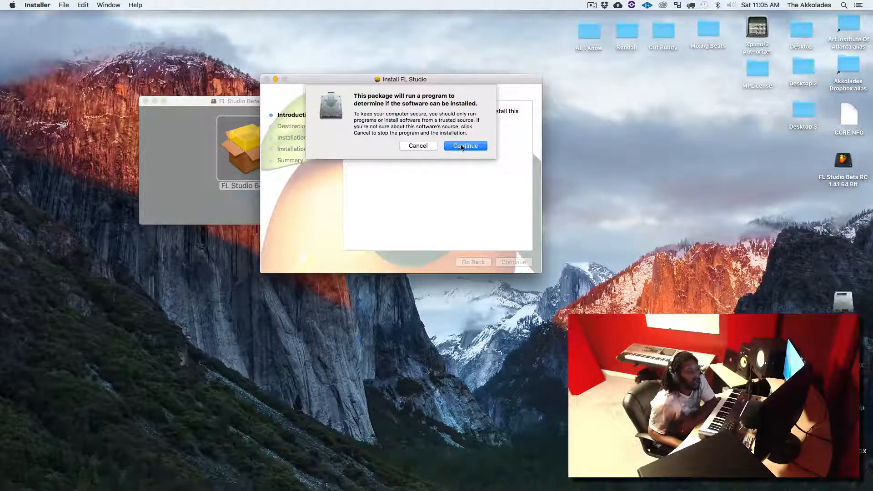
# Continue past the security prompt and introduction, then install on SKS MUSIC.
pyautogui.click(464, 146)
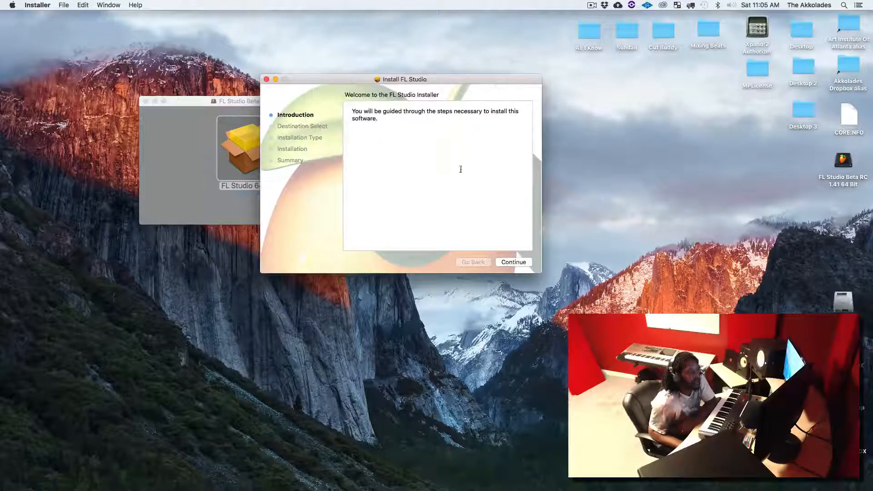
pyautogui.click(513, 261)
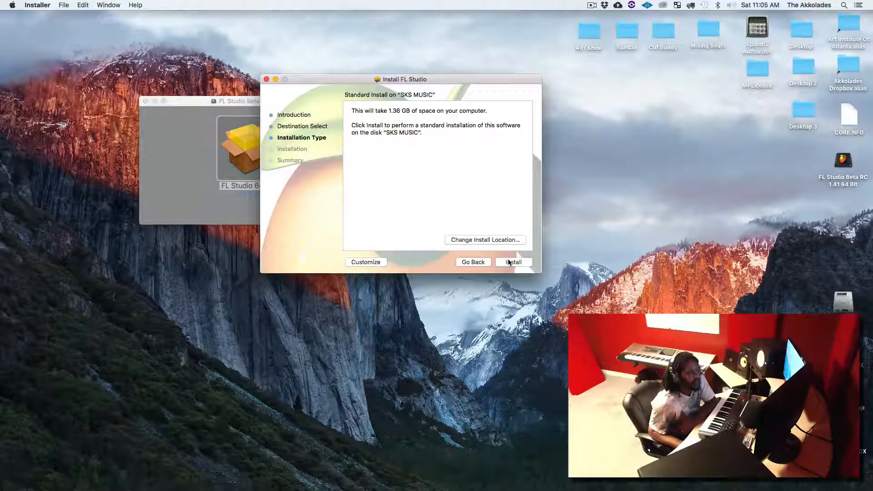
pyautogui.moveTo(376, 120)
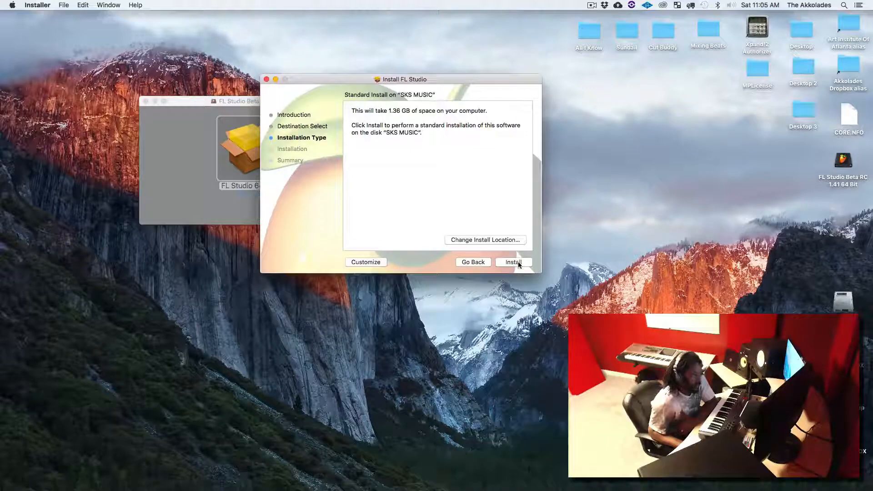
pyautogui.click(513, 262)
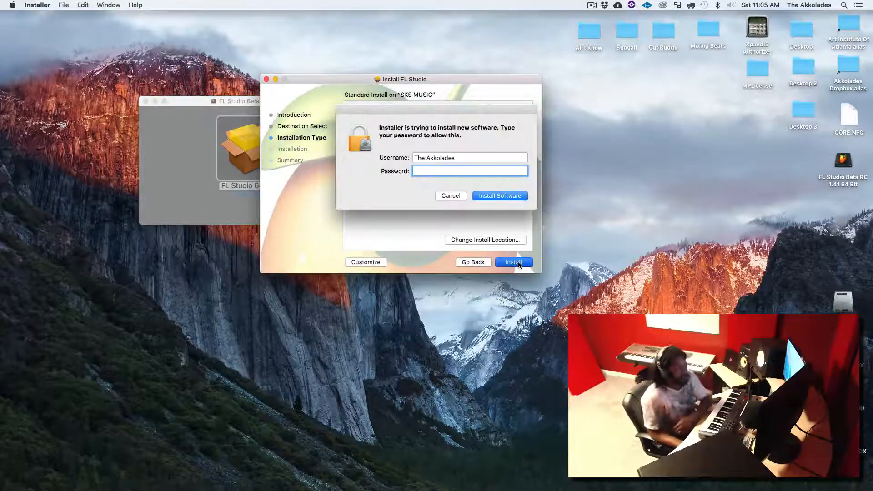
# Authorize the FL Studio installation with the administrator password.
pyautogui.write('••')
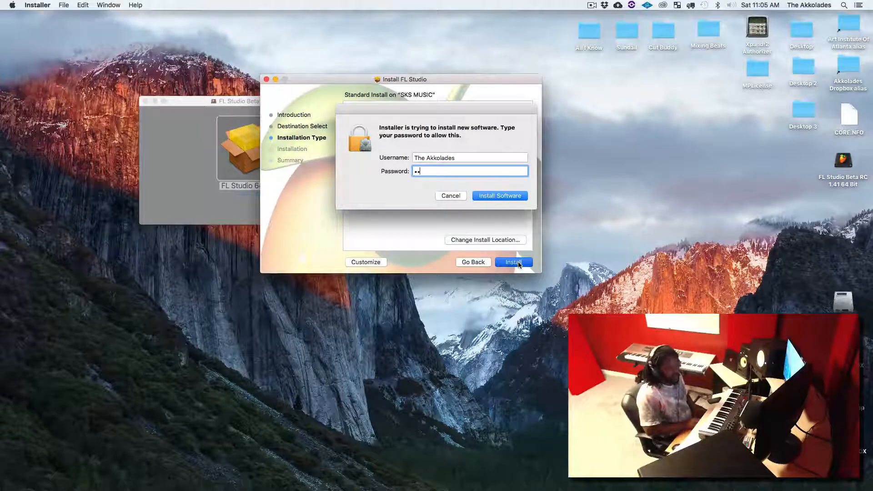
pyautogui.click(499, 196)
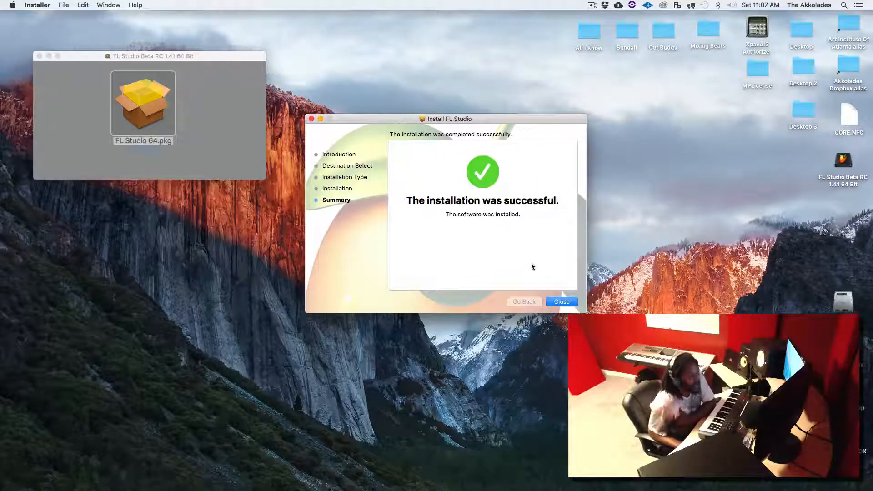
pyautogui.moveTo(539, 211)
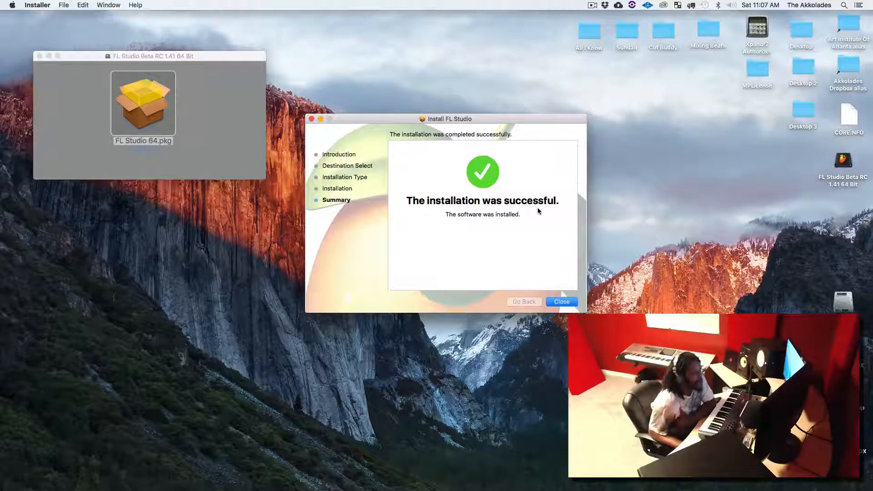
# Close the installer and show FL Studio Mac Beta's package contents from Applications.
pyautogui.click(560, 301)
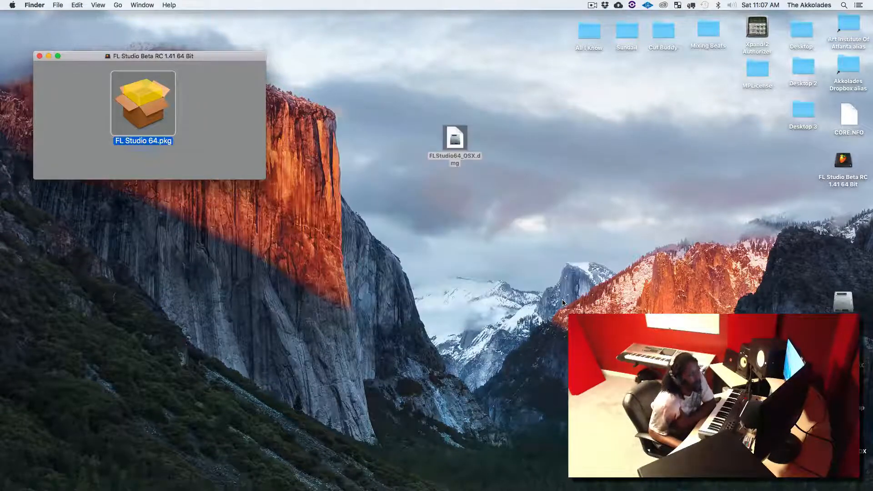
pyautogui.moveTo(451, 181)
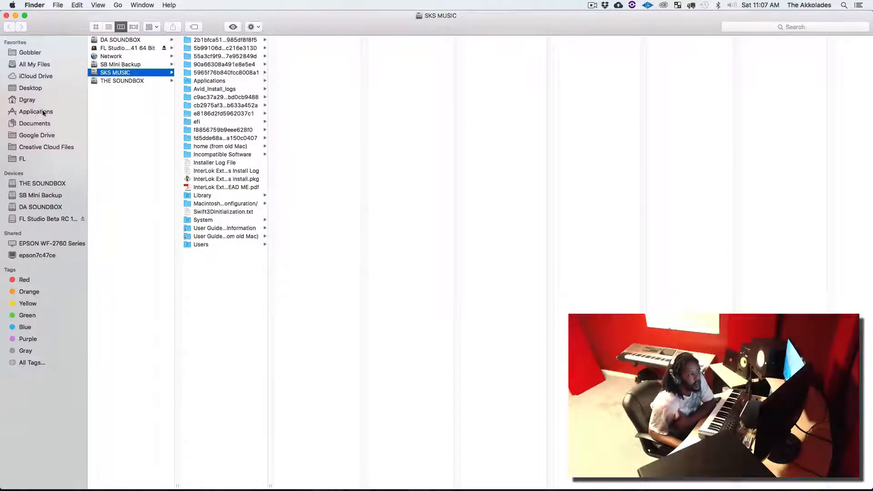
pyautogui.click(36, 111)
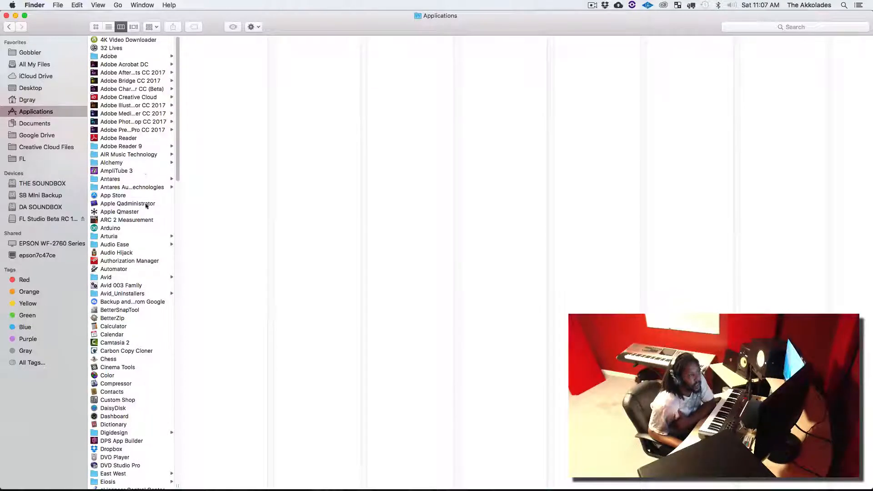
pyautogui.scroll(-3)
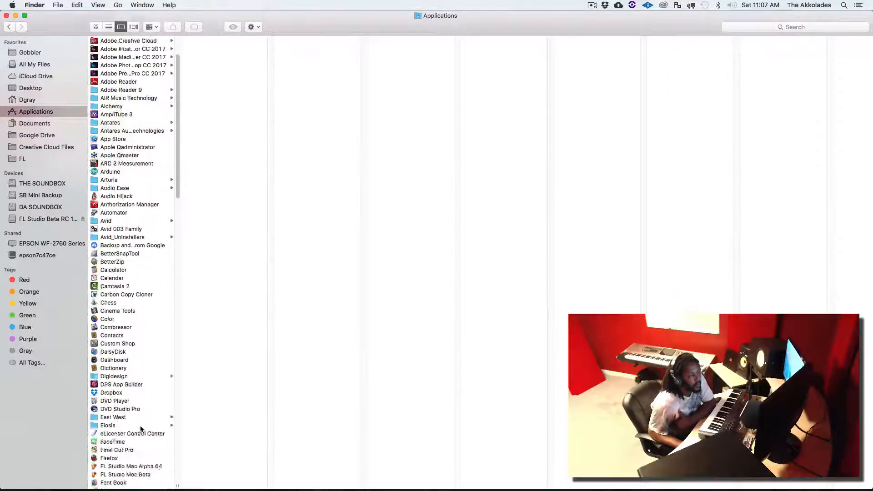
pyautogui.scroll(-3)
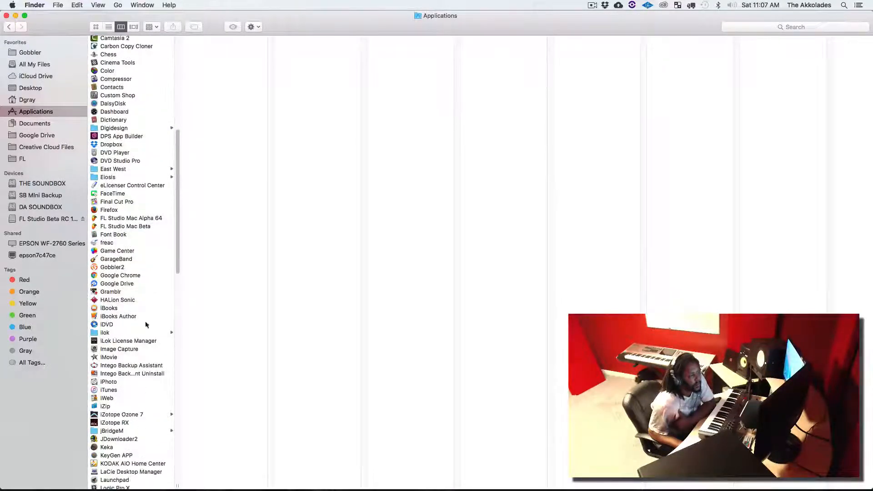
pyautogui.click(124, 226)
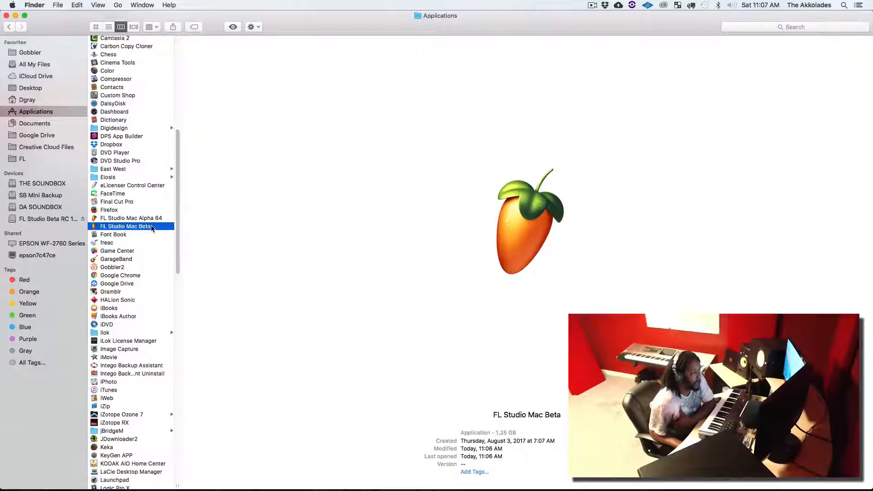
pyautogui.moveTo(149, 202)
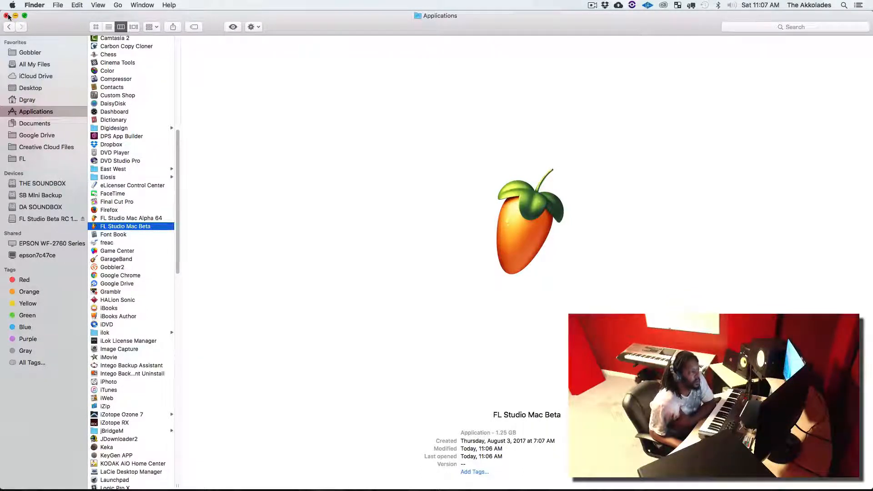
pyautogui.rightClick(124, 226)
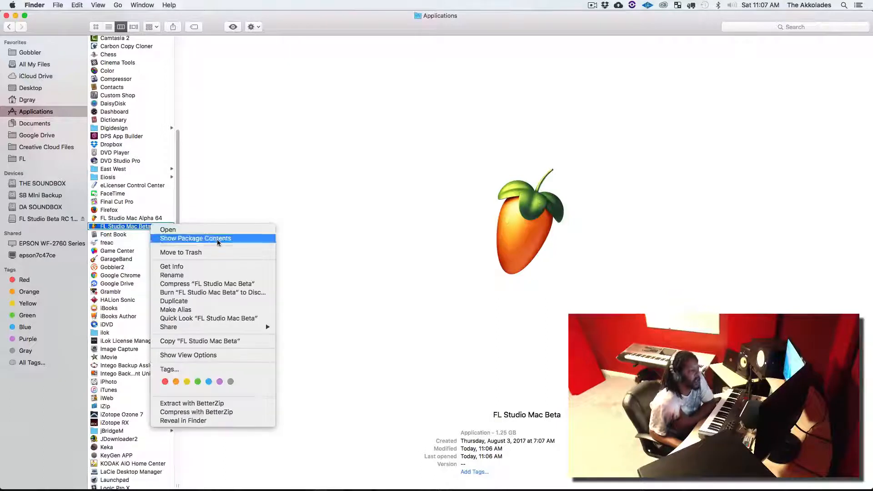
pyautogui.click(195, 238)
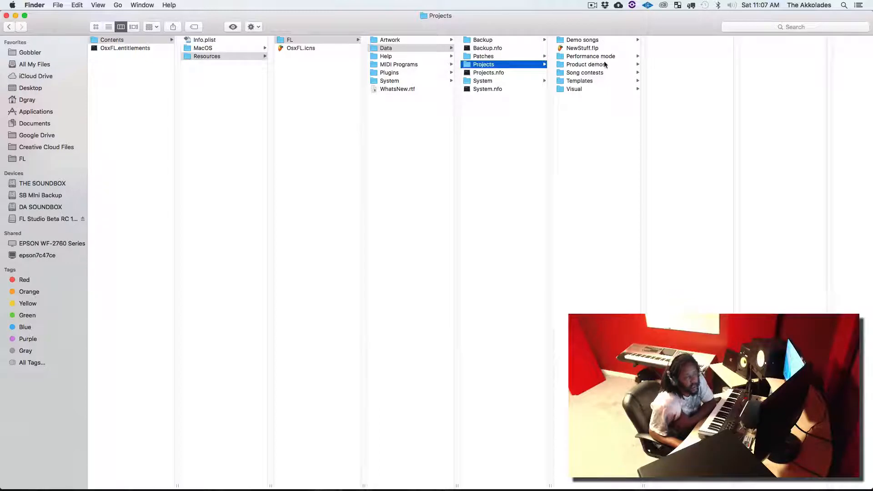
pyautogui.moveTo(217, 17)
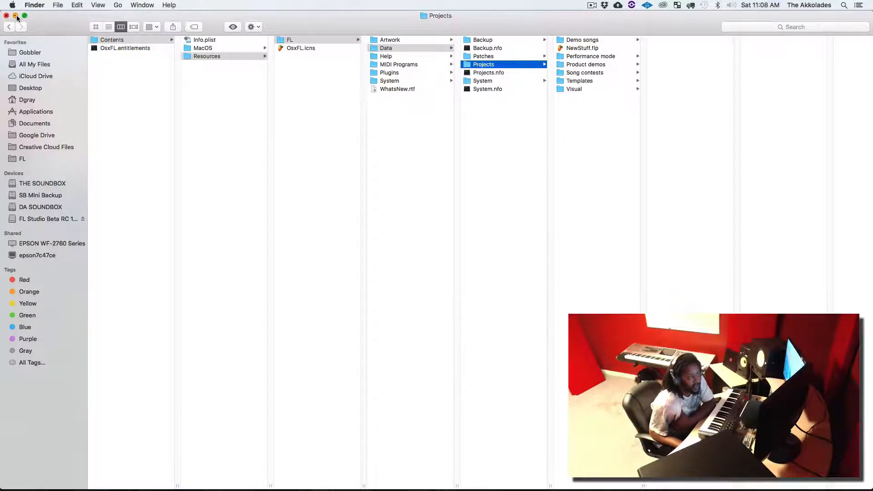
# Close the package-contents window and dismiss the Applications overlay.
pyautogui.click(7, 16)
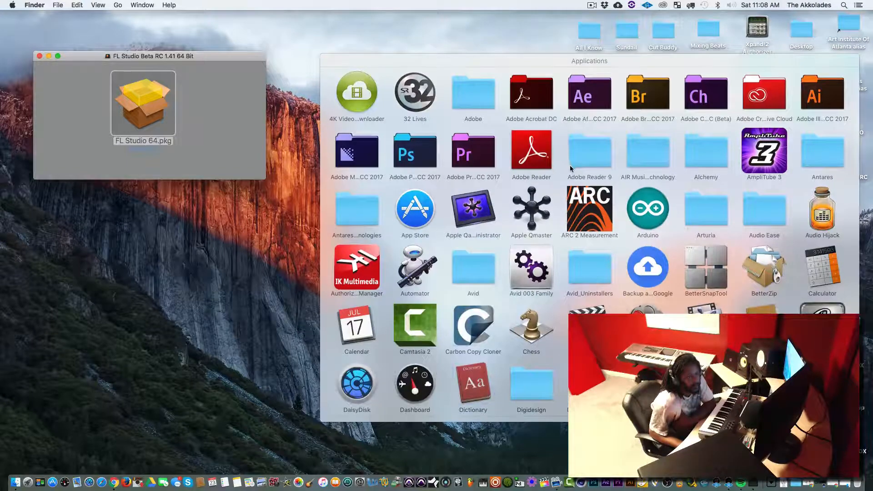
pyautogui.scroll(-3)
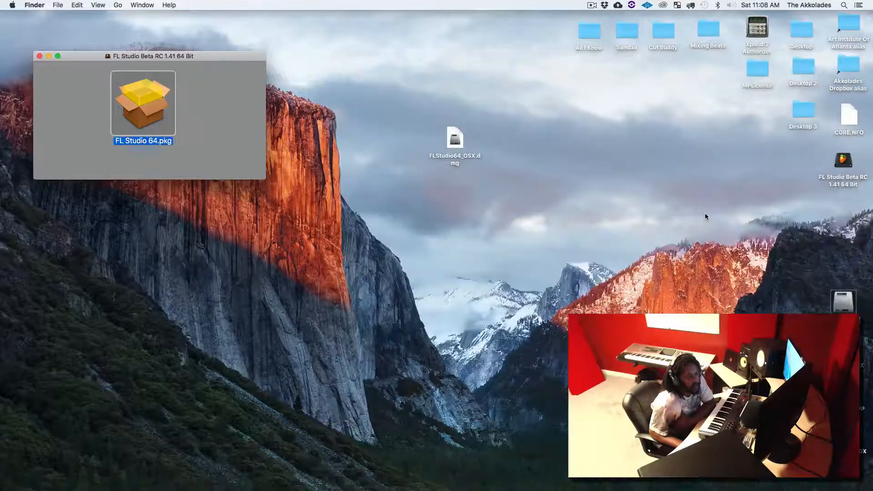
pyautogui.click(504, 240)
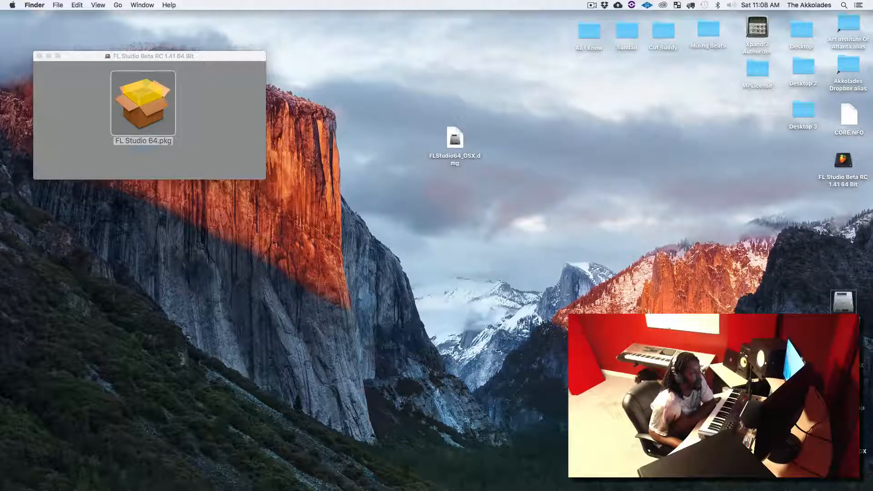
# Launch FL Studio and accept the external-monitor beta warning.
pyautogui.doubleClick(142, 102)
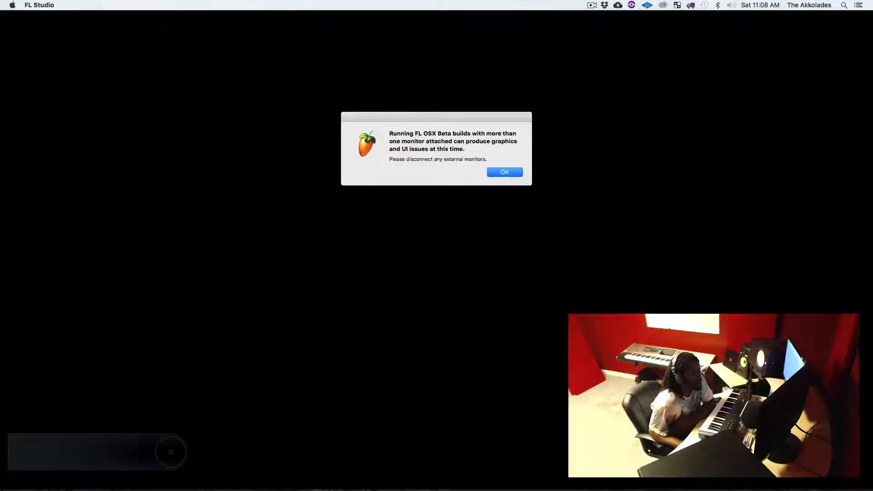
pyautogui.moveTo(511, 159)
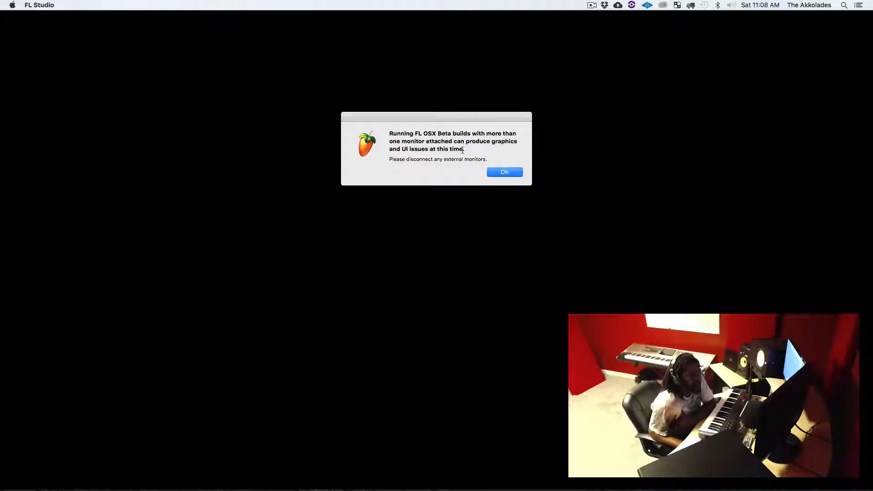
pyautogui.moveTo(449, 167)
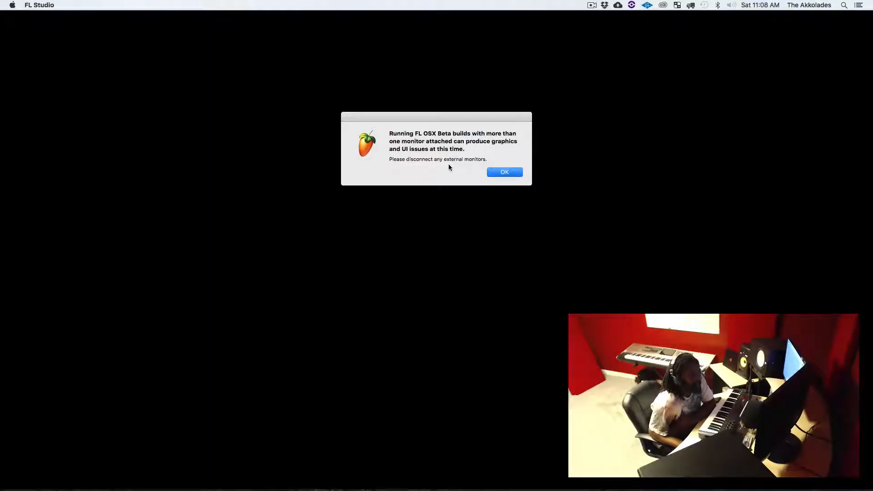
pyautogui.moveTo(505, 174)
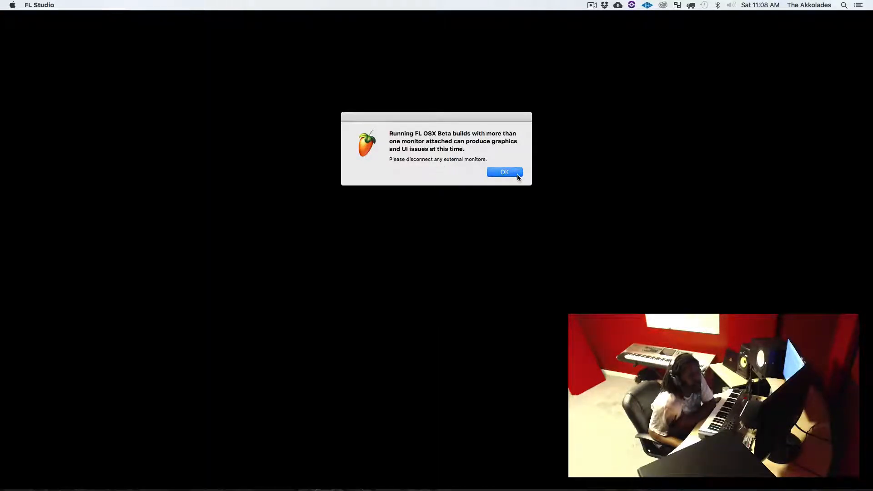
pyautogui.click(504, 172)
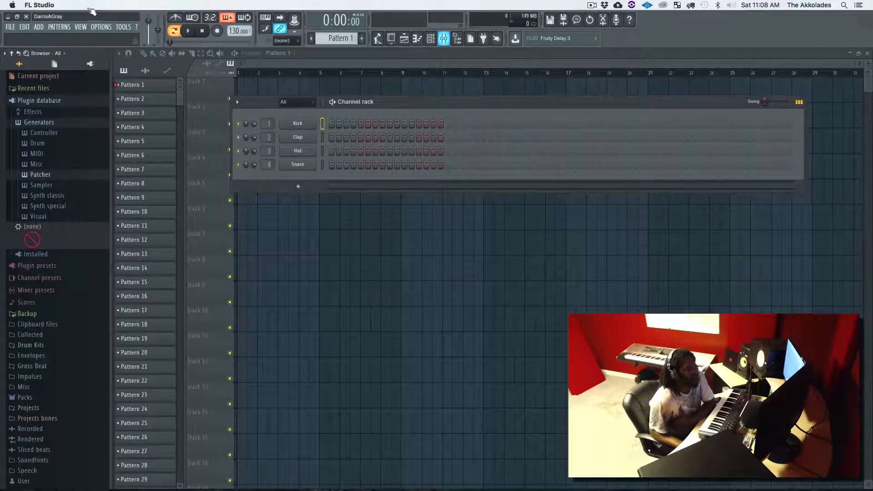
# View audio settings and the About page confirming version 12.5.1, then quit FL Studio.
pyautogui.click(122, 27)
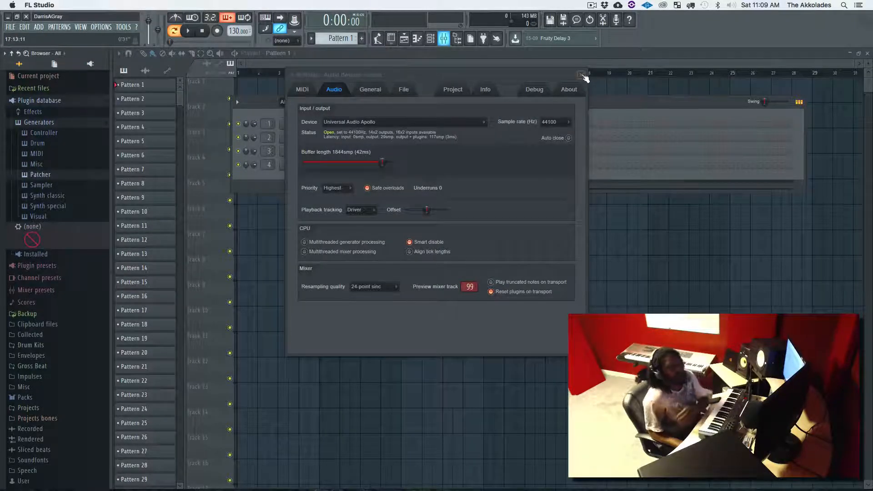
pyautogui.click(583, 75)
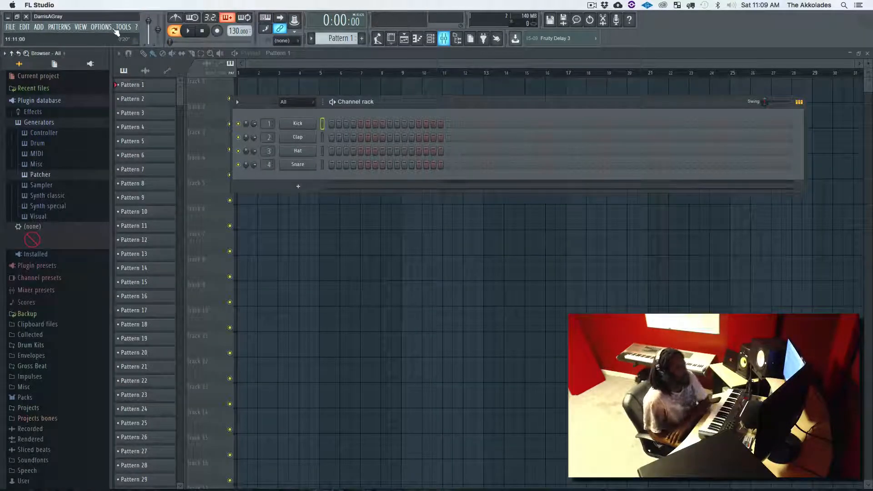
pyautogui.click(135, 27)
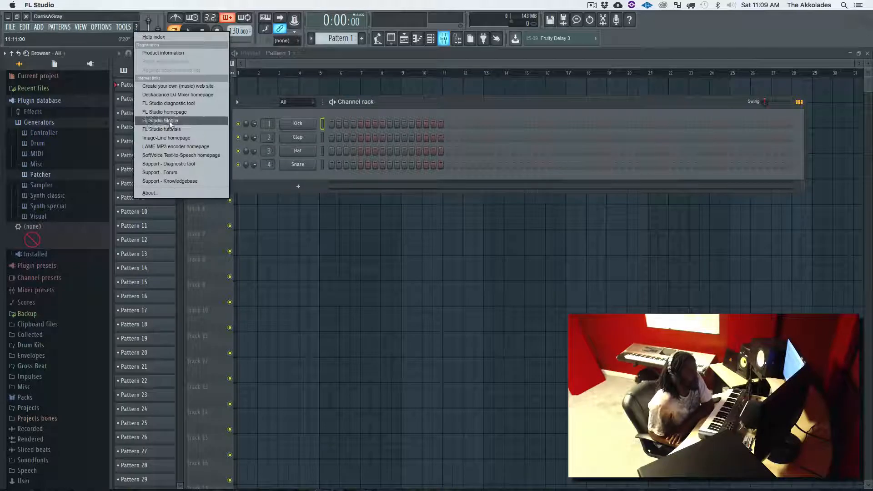
pyautogui.moveTo(196, 196)
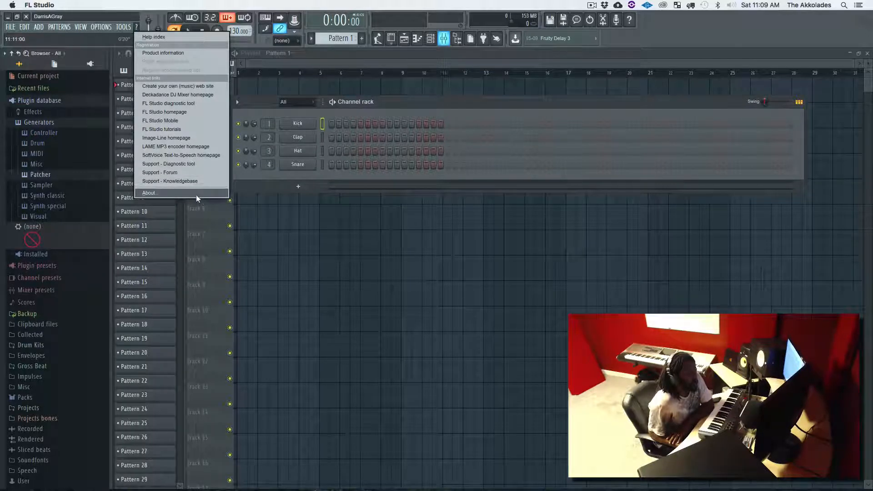
pyautogui.click(148, 192)
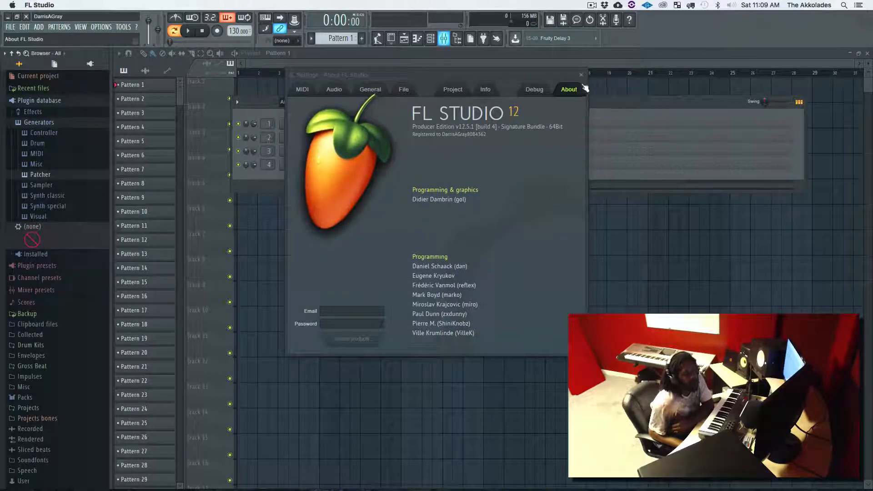
pyautogui.click(581, 74)
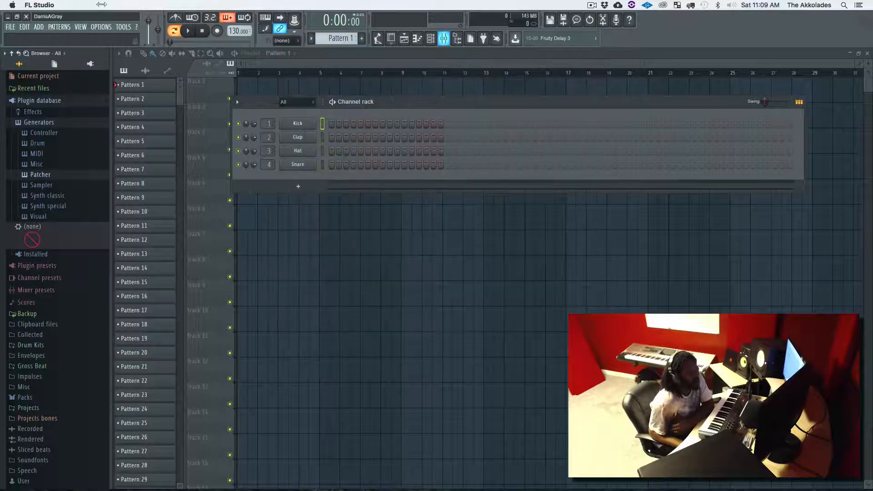
pyautogui.click(27, 17)
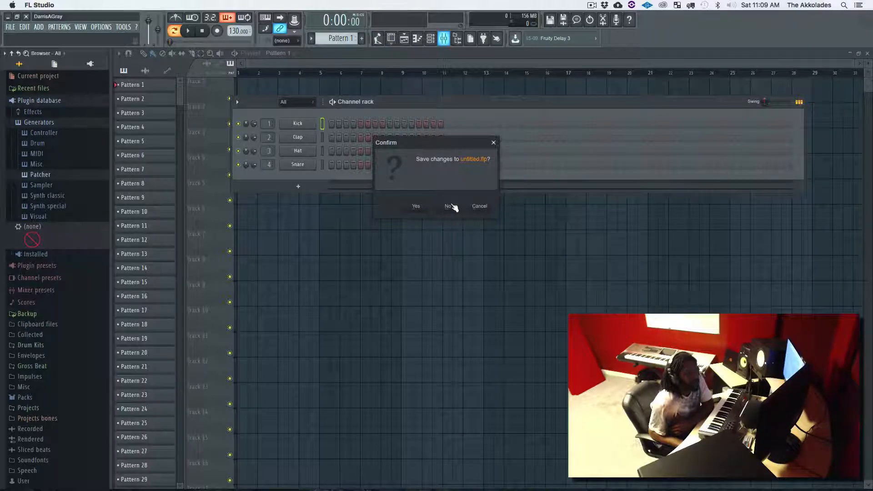
# Quit without saving untitled.flp and close the FL Studio Beta disk window.
pyautogui.click(448, 206)
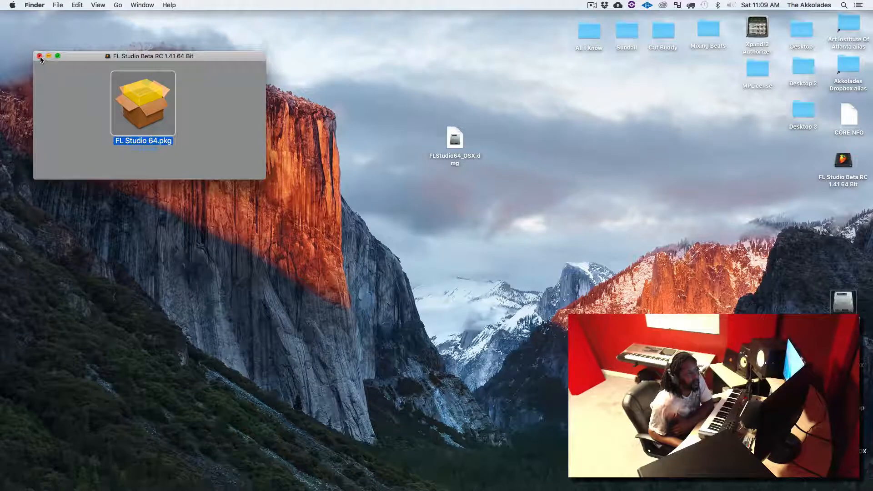
pyautogui.click(40, 55)
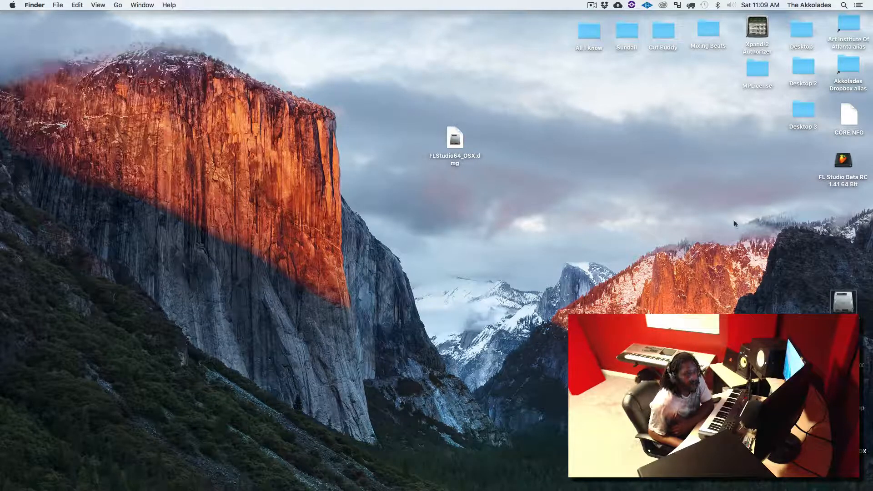
pyautogui.moveTo(842, 305)
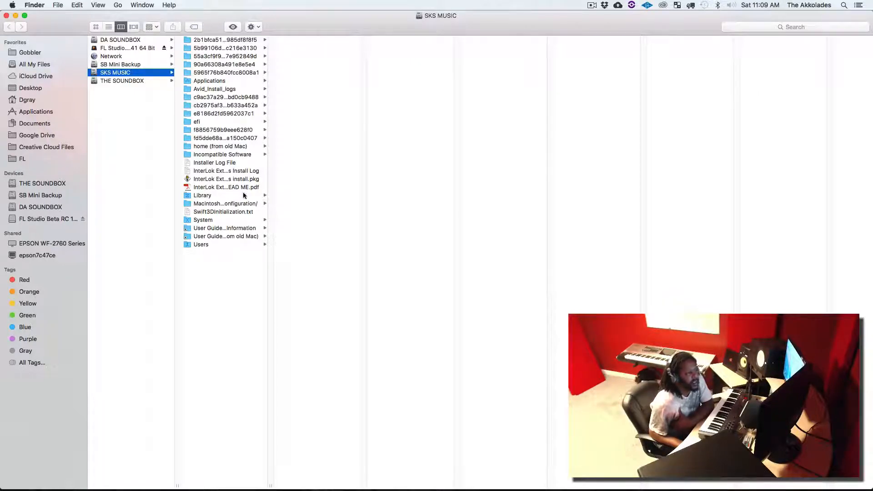
# Browse the SKS MUSIC Library's Application Support down to Image-Line's FL System folder.
pyautogui.click(202, 195)
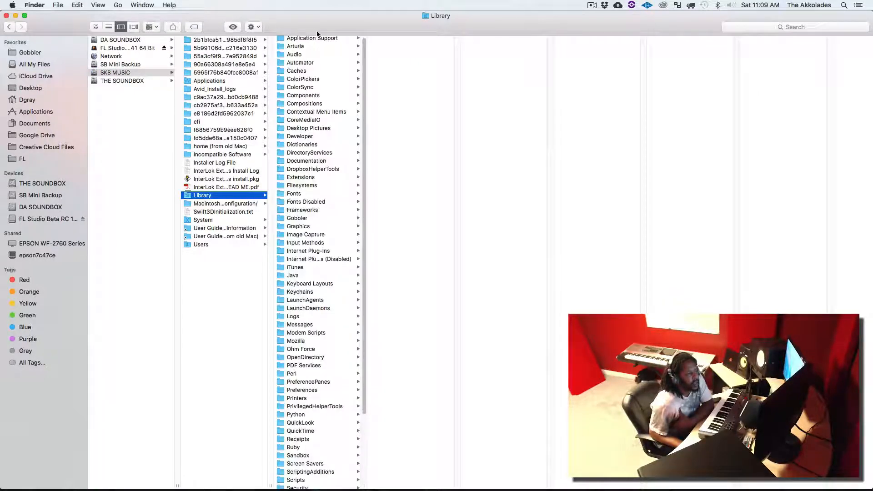
pyautogui.click(312, 40)
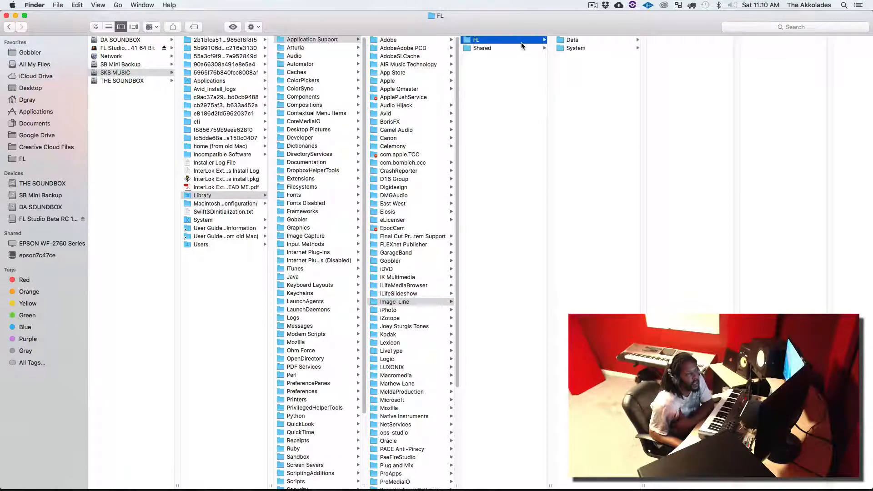
pyautogui.click(576, 48)
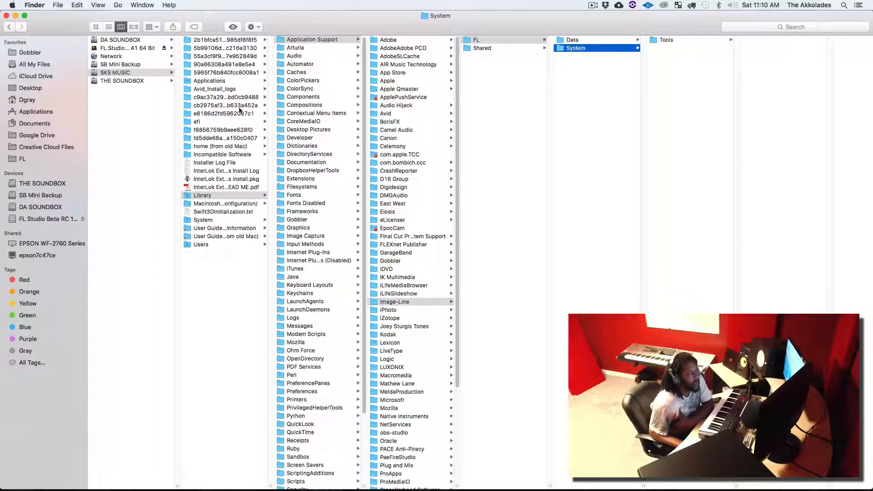
# Go through Users to the user Library's Preferences folder and locate Image-Line.
pyautogui.click(201, 244)
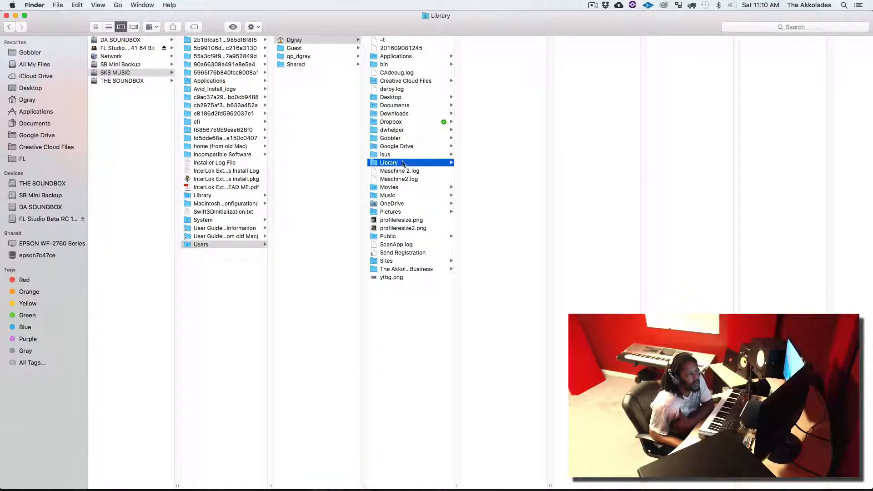
pyautogui.click(388, 163)
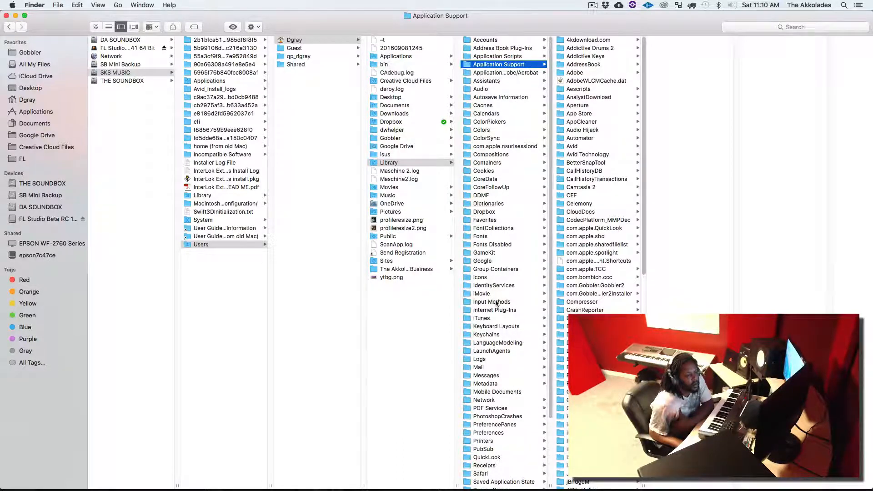
pyautogui.moveTo(459, 193)
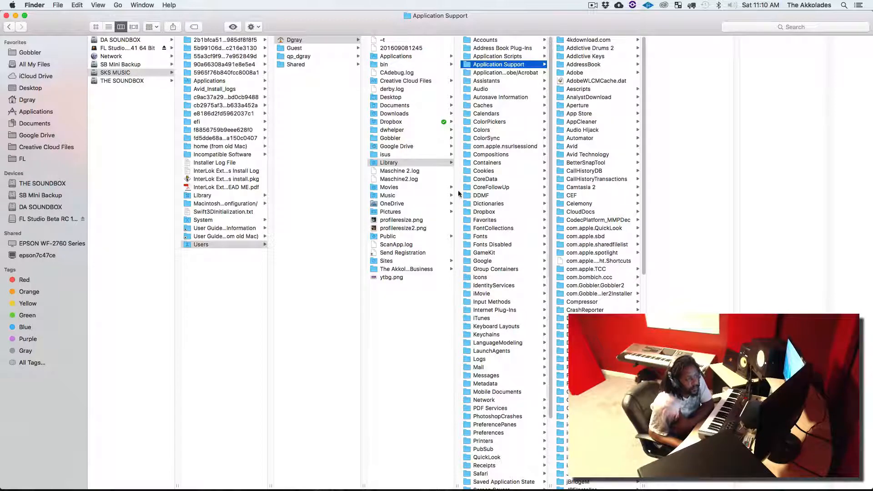
pyautogui.moveTo(506, 396)
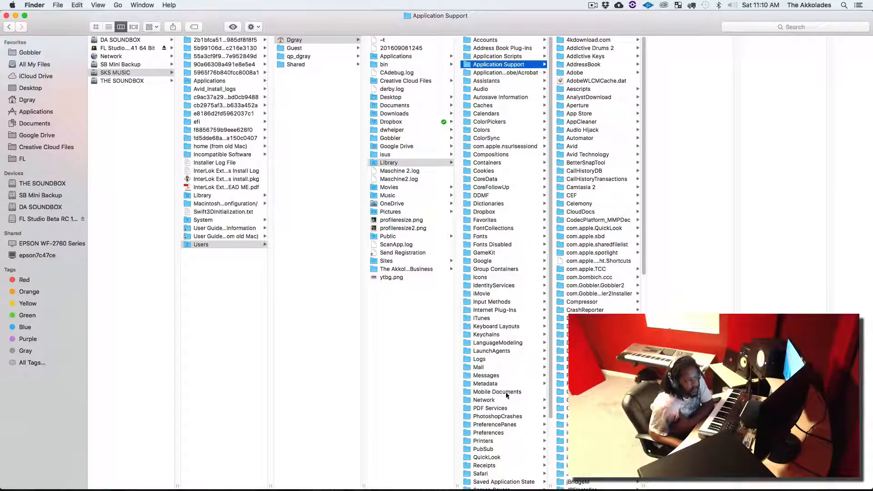
pyautogui.scroll(-3)
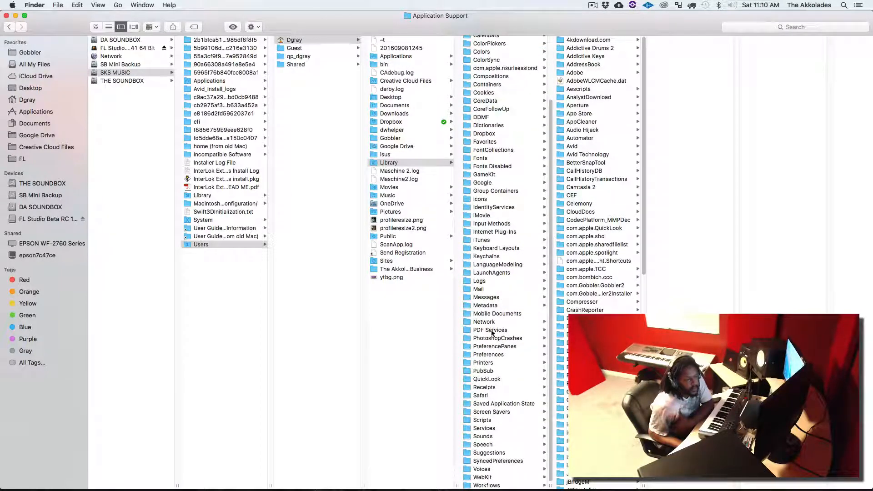
pyautogui.click(488, 355)
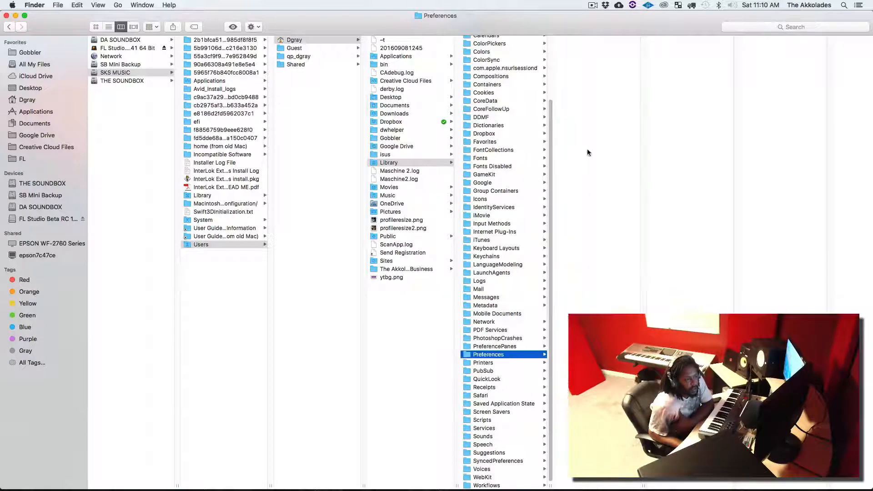
pyautogui.click(488, 354)
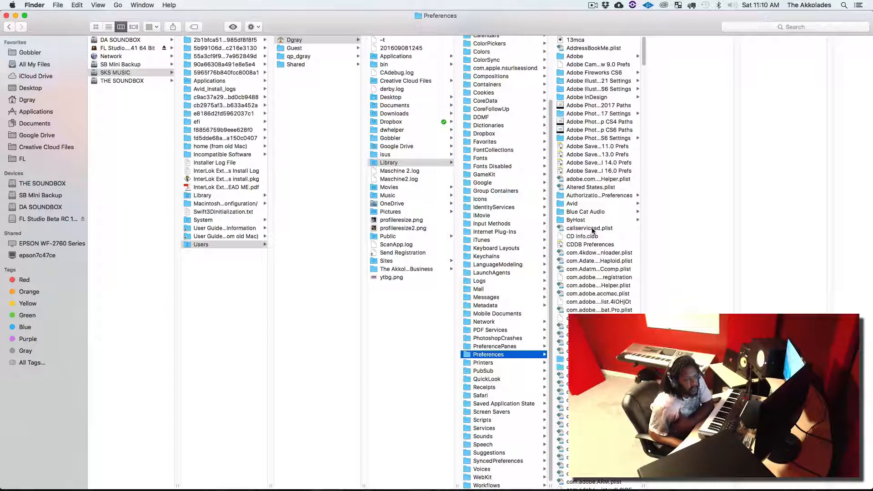
pyautogui.scroll(-3)
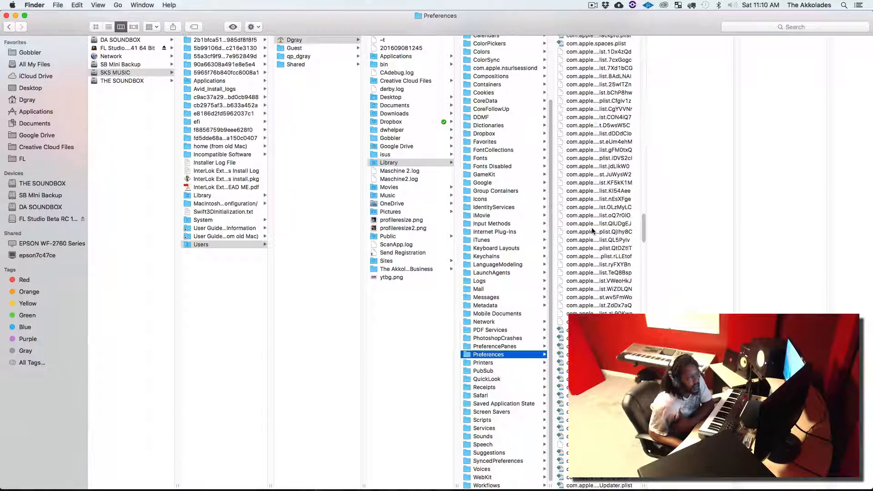
pyautogui.scroll(-3)
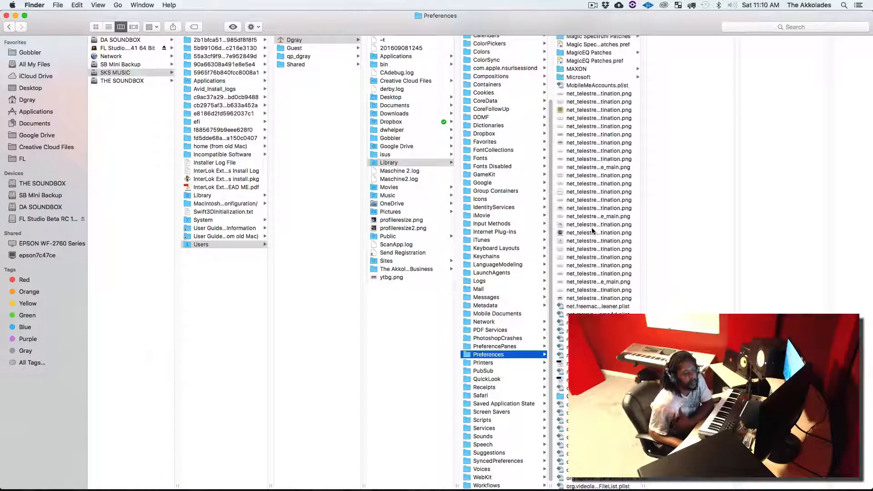
pyautogui.scroll(3)
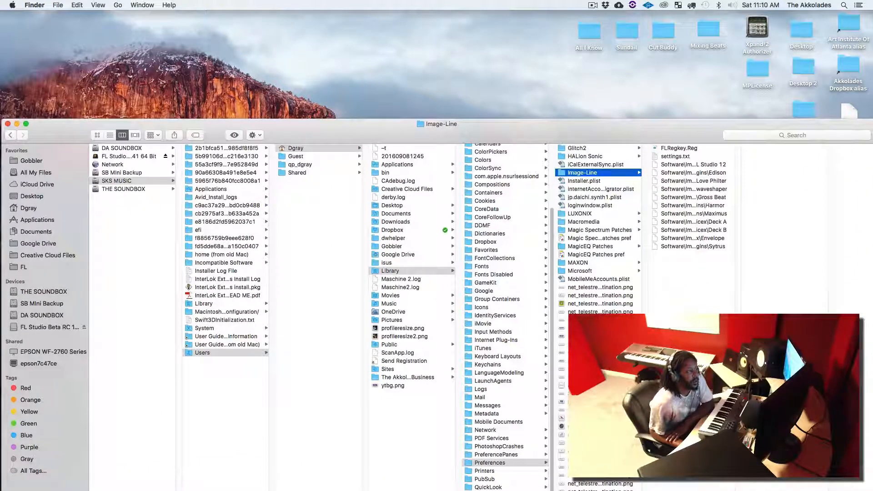
pyautogui.click(34, 5)
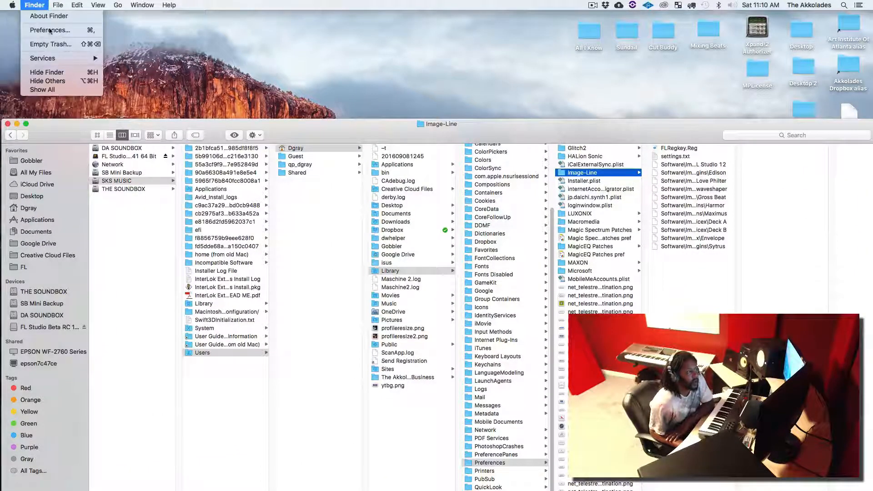
pyautogui.click(49, 30)
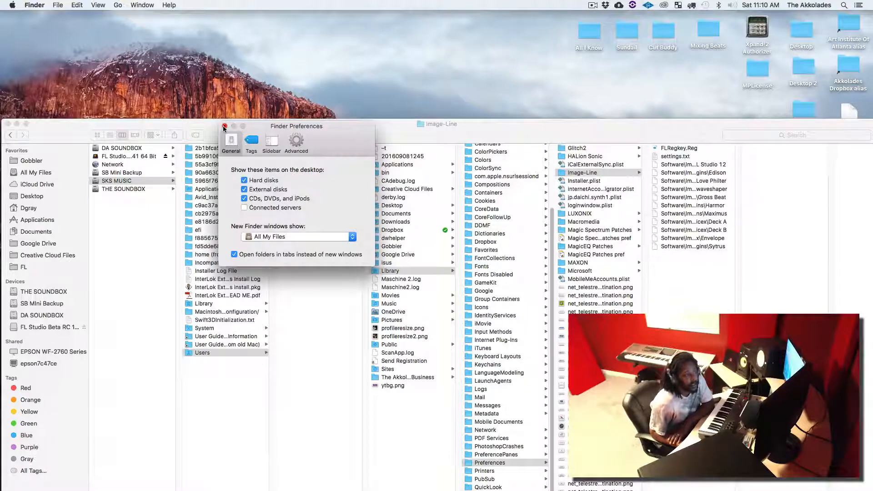
pyautogui.click(224, 126)
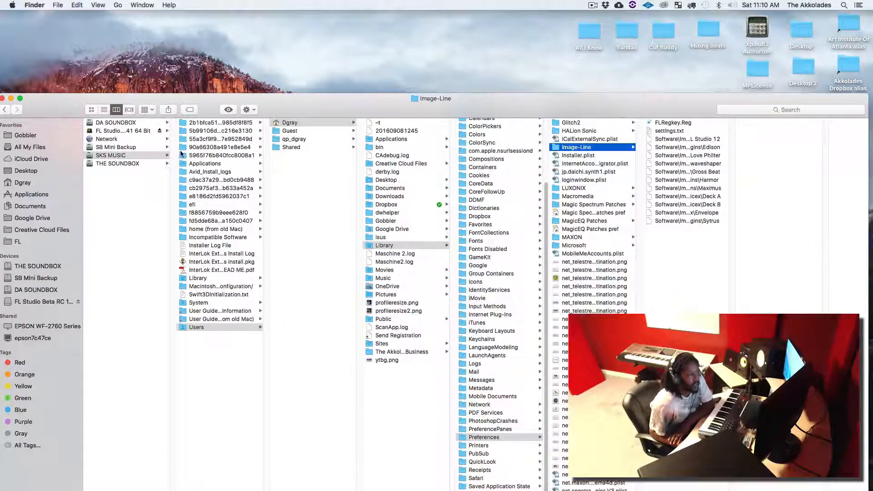
pyautogui.click(196, 328)
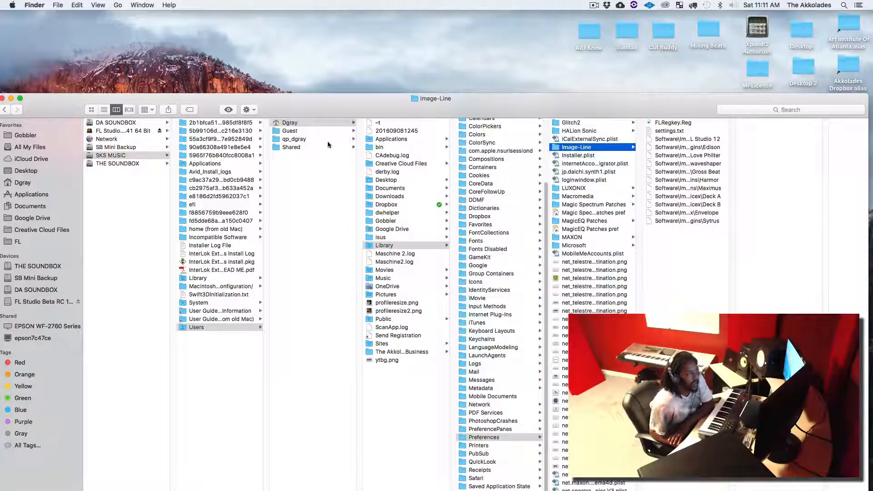
pyautogui.moveTo(289, 122)
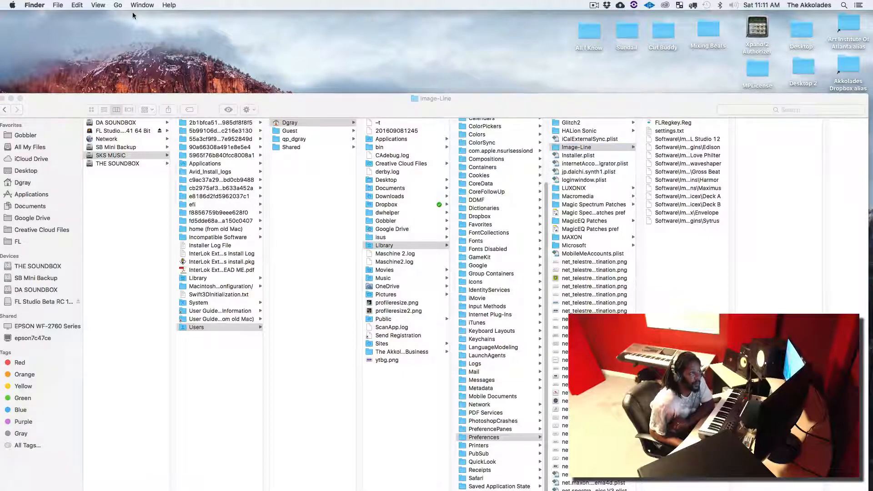
# Open a second Finder window and bring up the Go menu.
pyautogui.click(57, 5)
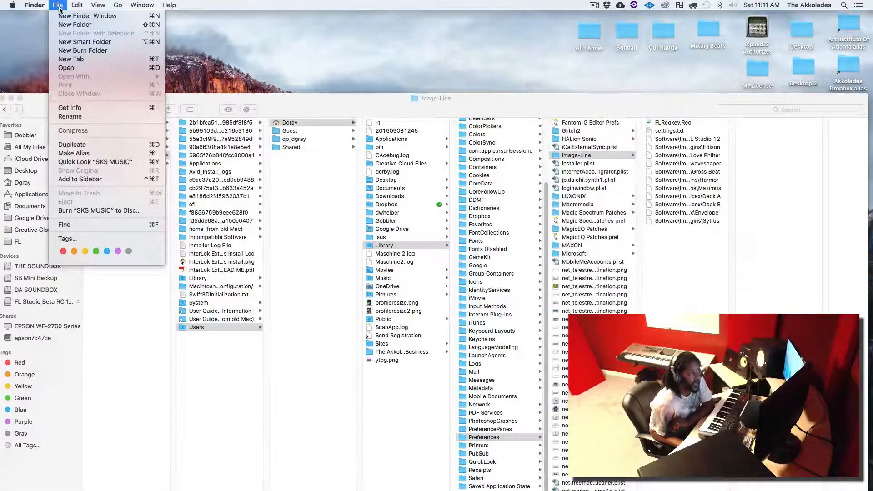
pyautogui.click(88, 15)
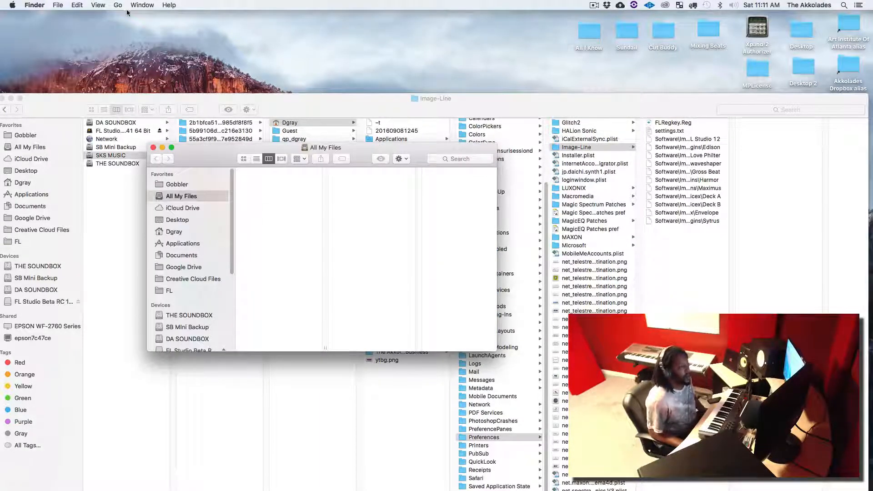
pyautogui.click(118, 5)
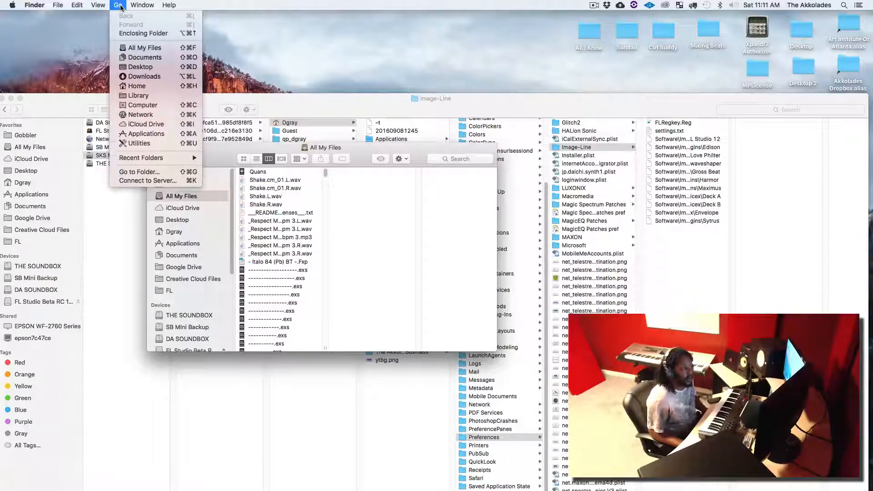
pyautogui.moveTo(143, 95)
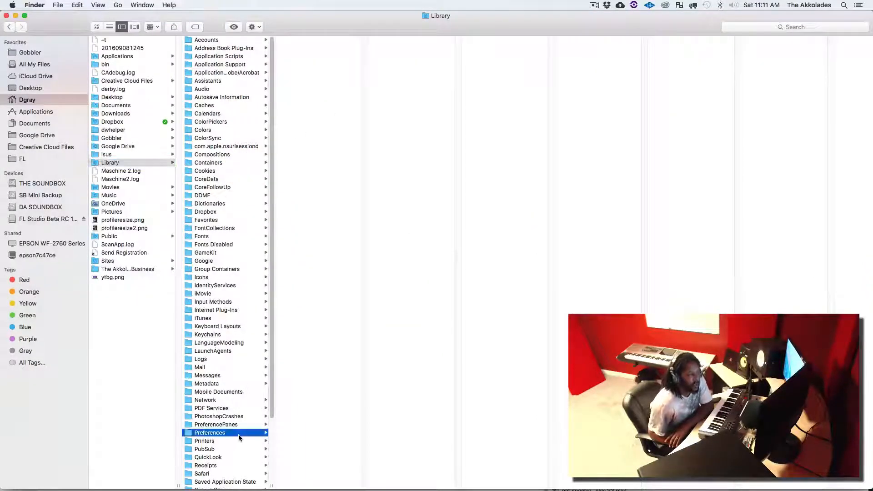
# Browse Preferences > Image-Line and preview the FLRegkey.Reg file.
pyautogui.click(209, 432)
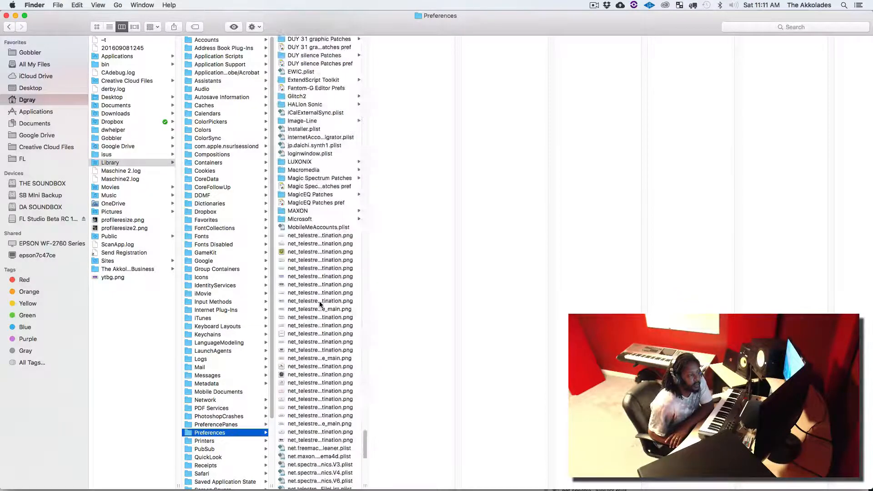
pyautogui.click(302, 121)
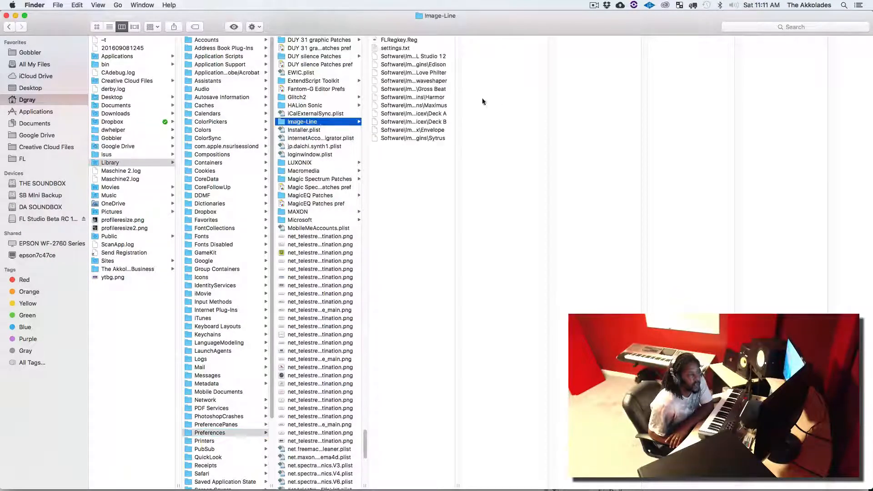
pyautogui.click(398, 40)
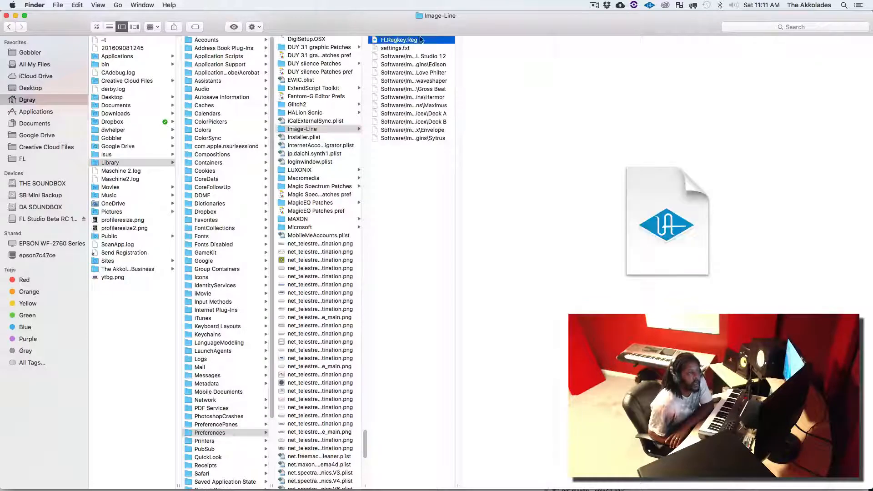
pyautogui.scroll(3)
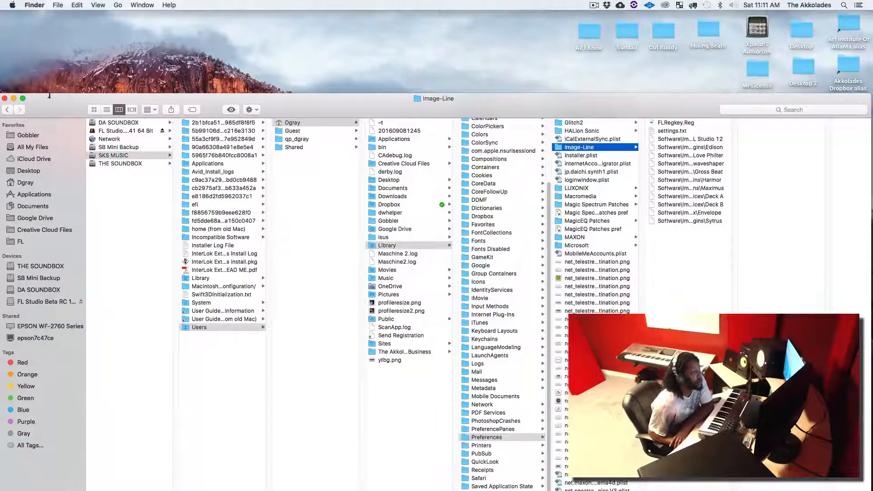
# Show the Applications folder in the main window and scroll to the FL Studio apps.
pyautogui.click(5, 99)
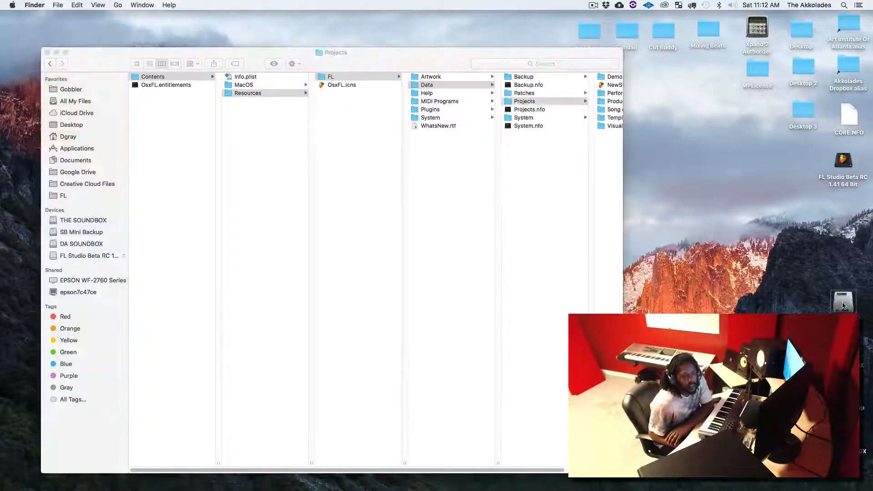
pyautogui.click(115, 73)
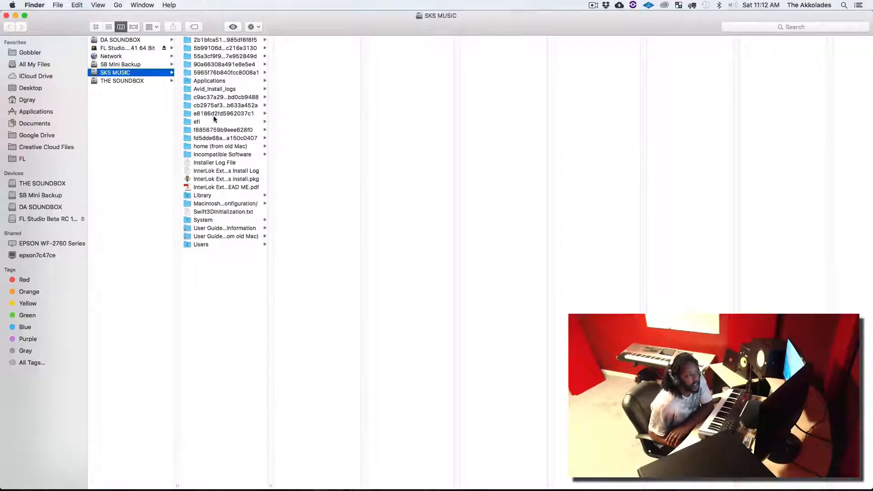
pyautogui.click(35, 112)
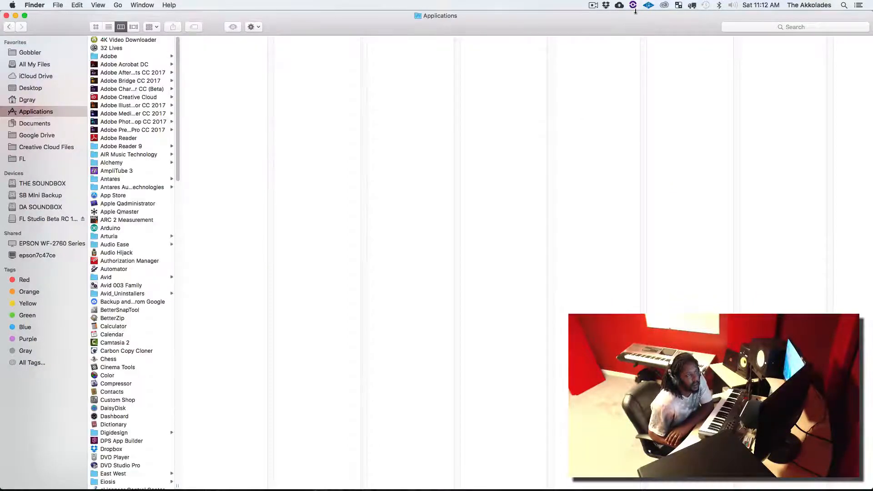
pyautogui.moveTo(146, 183)
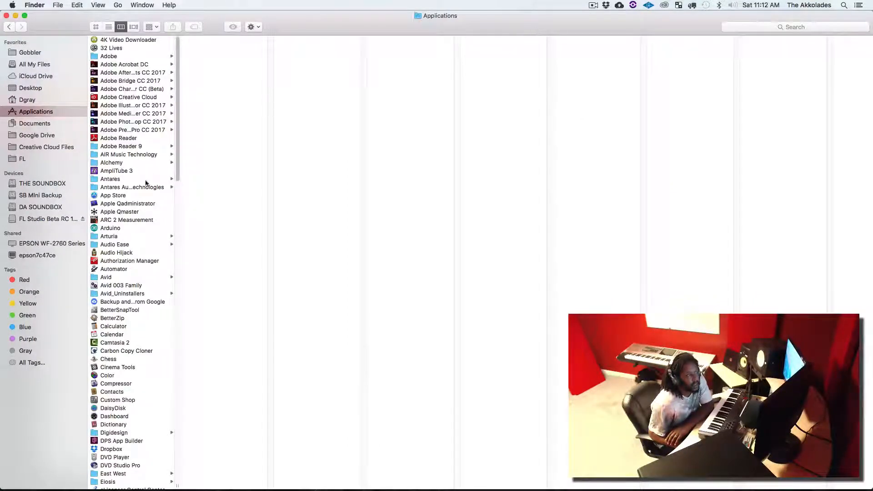
pyautogui.scroll(-3)
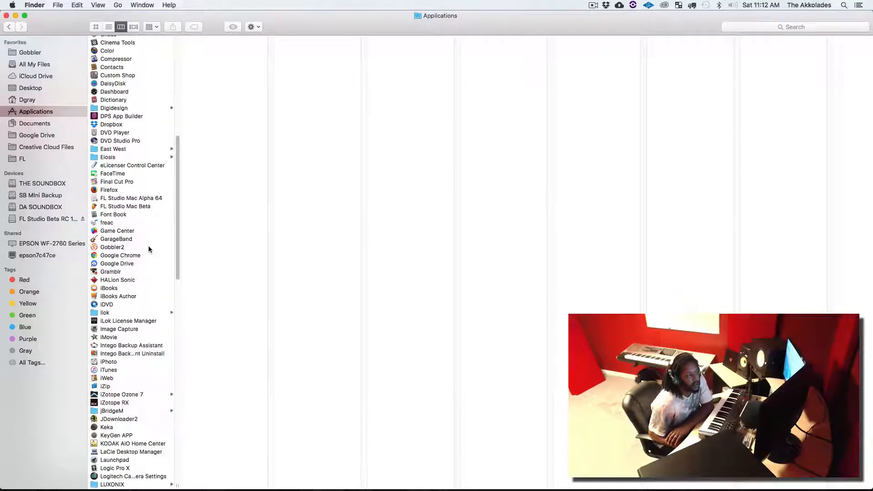
pyautogui.scroll(3)
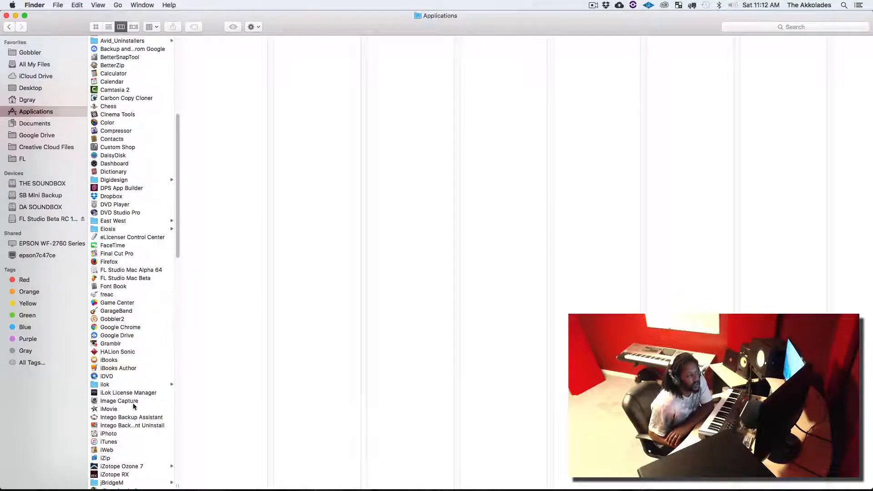
# Open FL Studio Mac Alpha 64's package Resources/FL/Data/Projects folder and select all projects.
pyautogui.rightClick(131, 270)
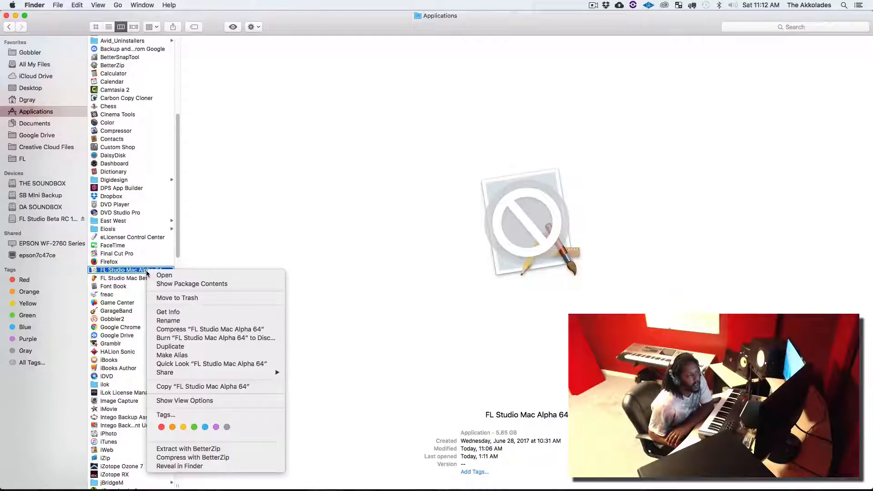
pyautogui.click(210, 288)
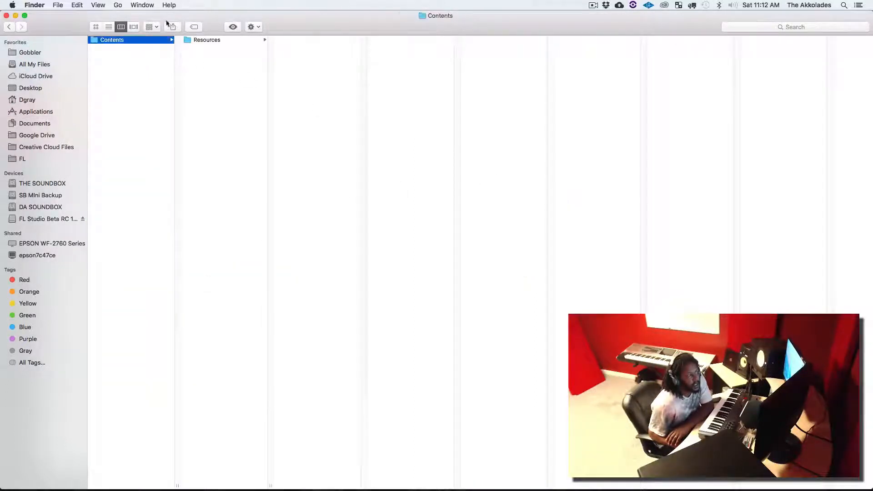
pyautogui.click(207, 40)
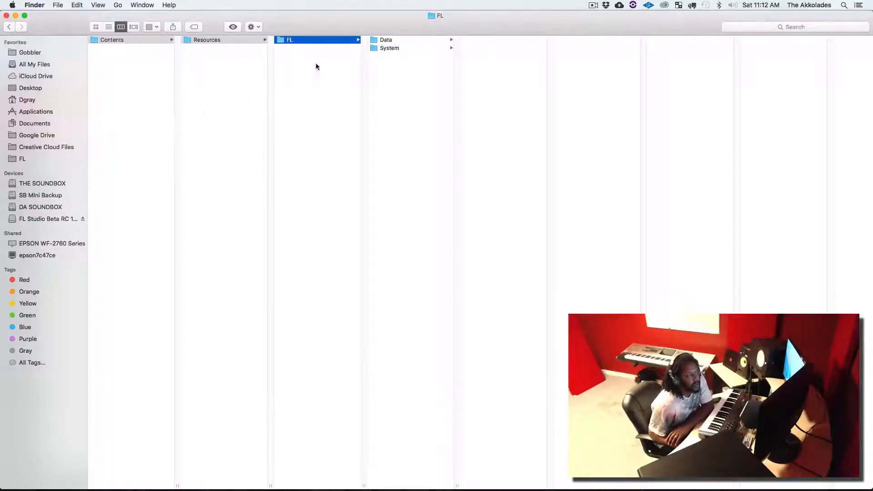
pyautogui.click(386, 39)
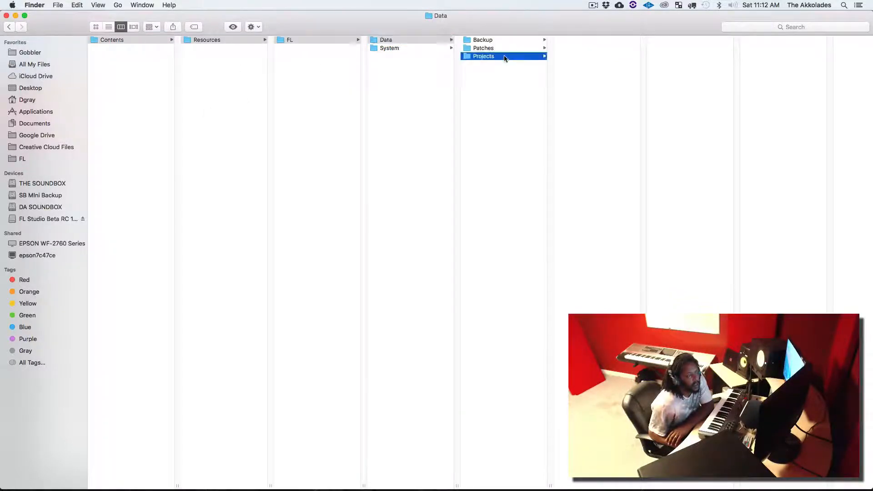
pyautogui.click(483, 56)
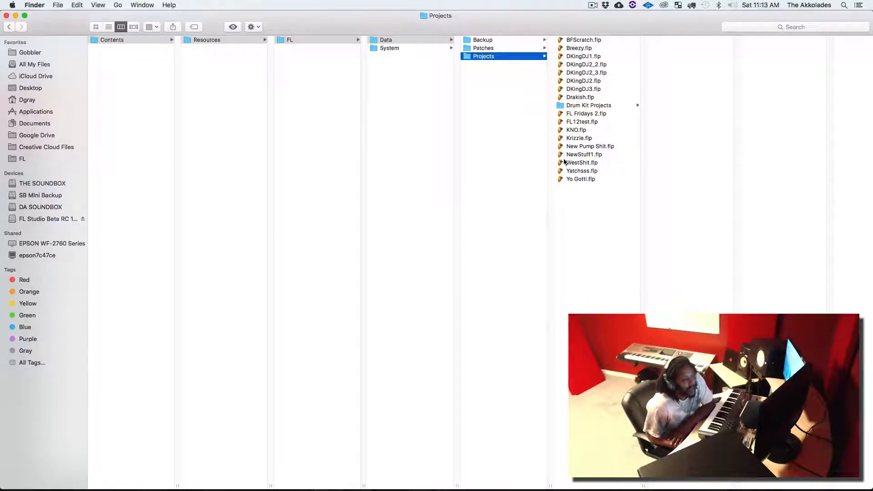
pyautogui.moveTo(580, 184)
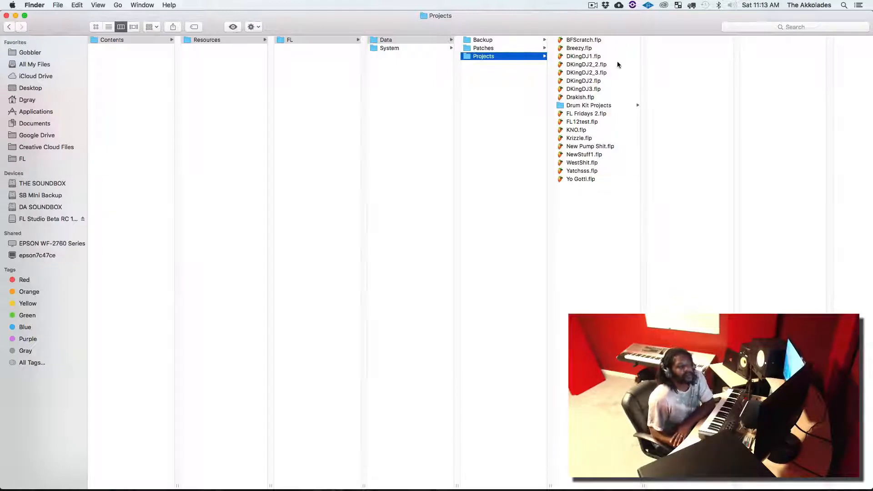
pyautogui.click(580, 179)
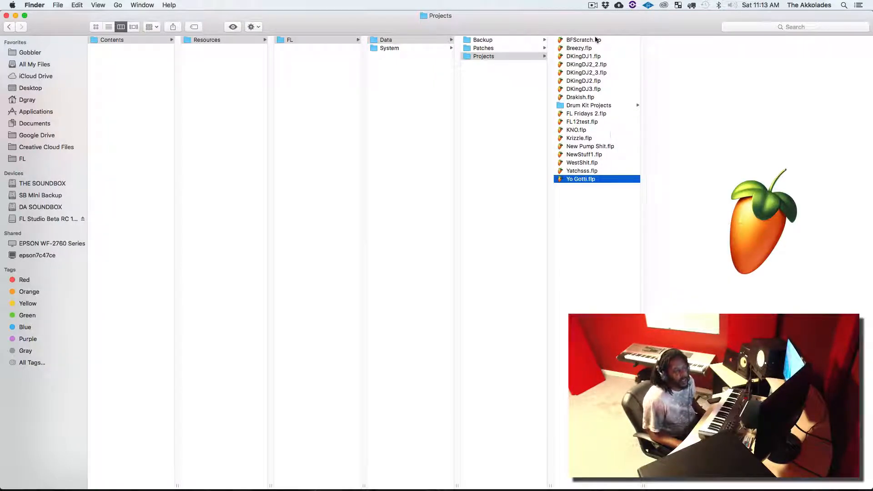
pyautogui.press('cmd+a')
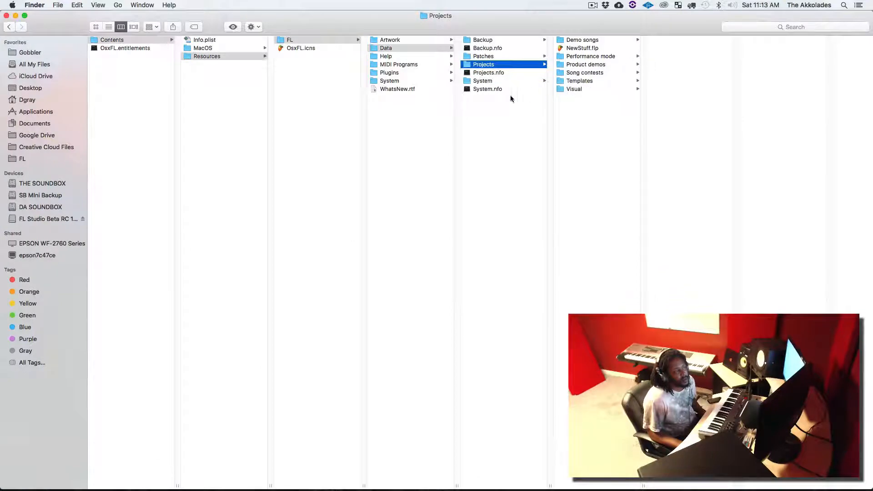
pyautogui.moveTo(589, 56)
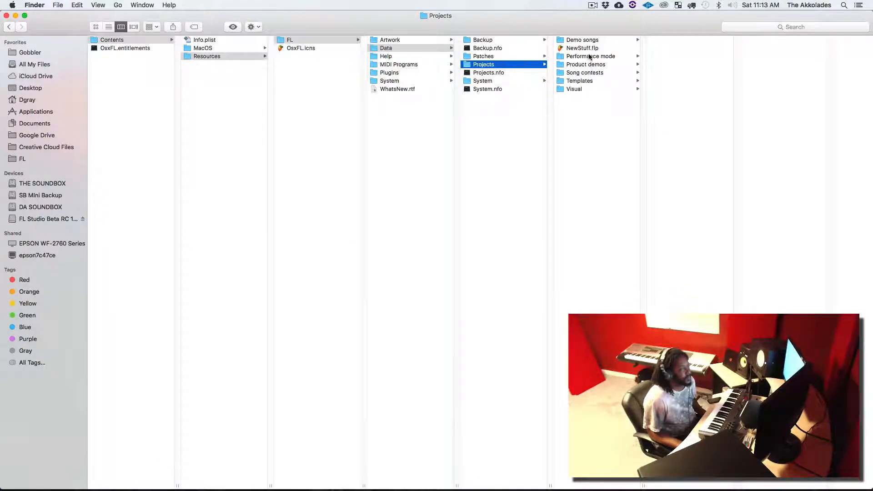
pyautogui.moveTo(579, 124)
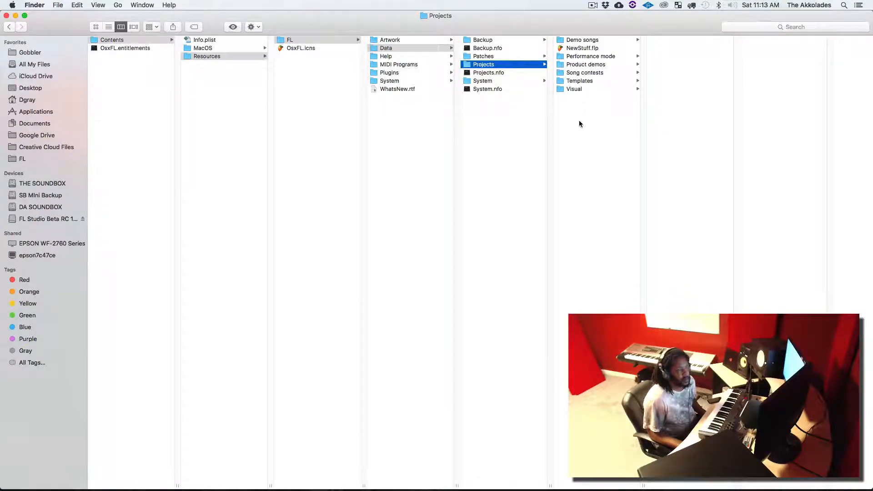
pyautogui.moveTo(596, 154)
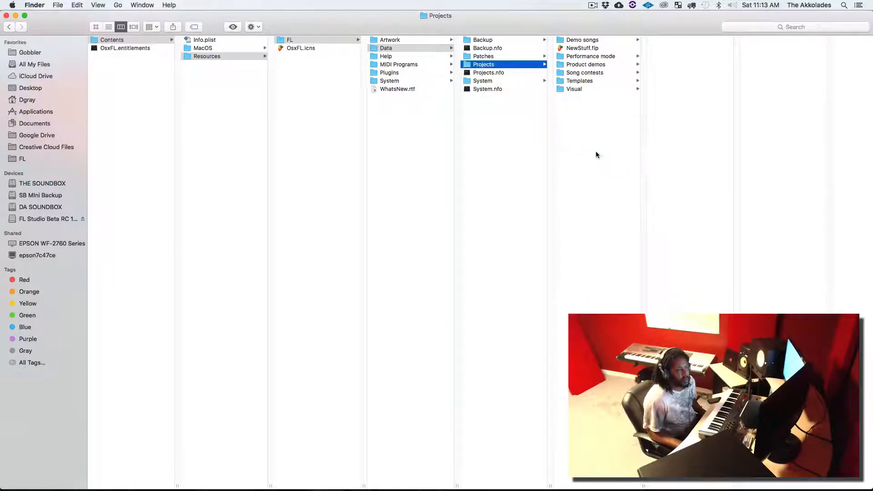
# Create a folder named 'The Akkolades' in the Beta Projects folder, then return to Applications.
pyautogui.click(483, 64)
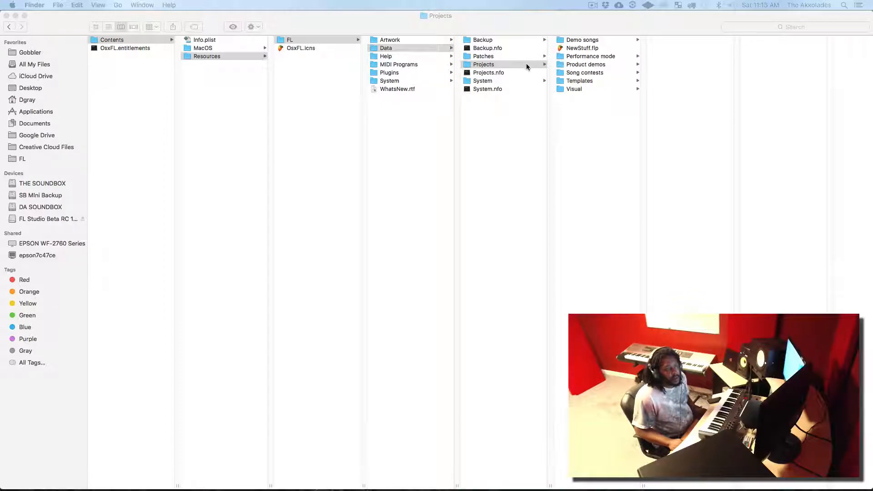
pyautogui.click(483, 65)
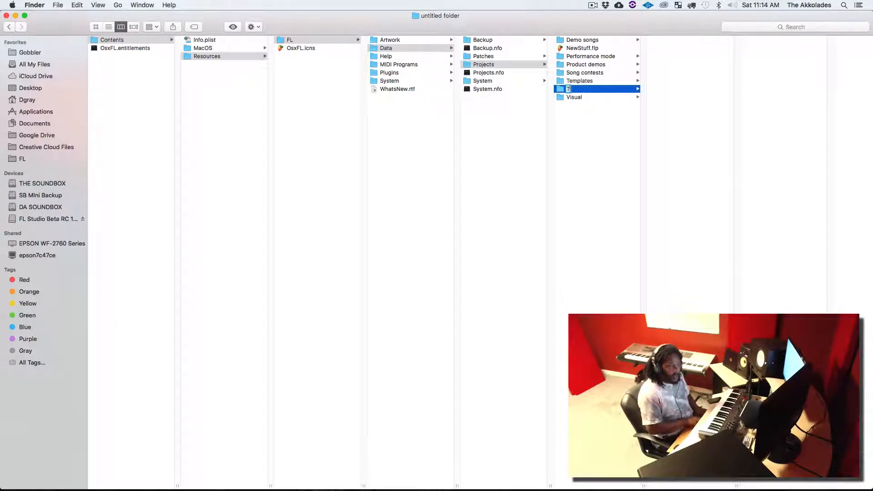
pyautogui.write('The Akkolades')
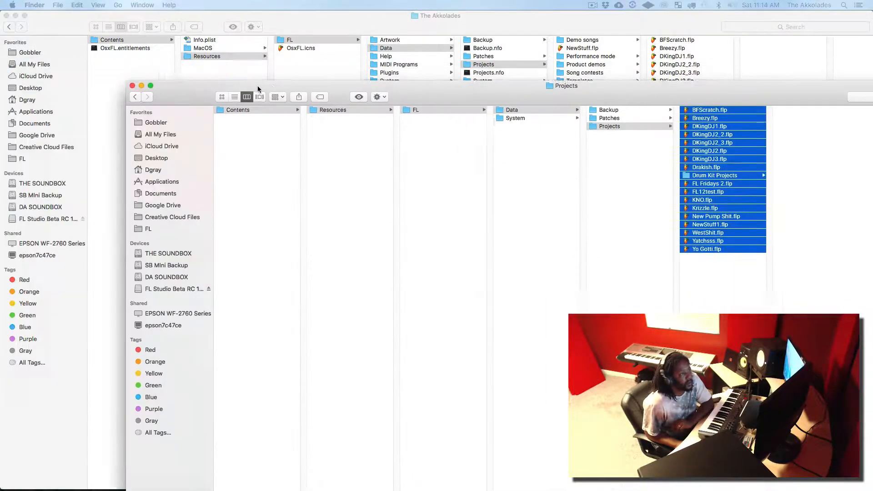
pyautogui.click(36, 112)
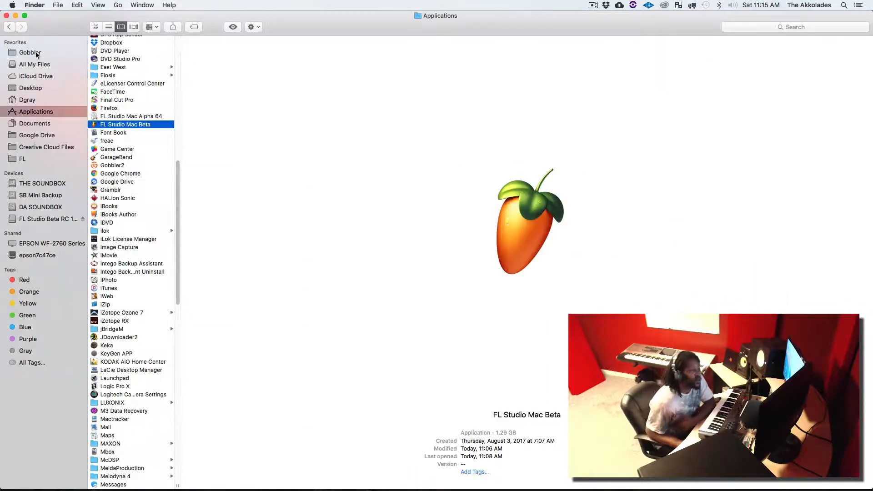